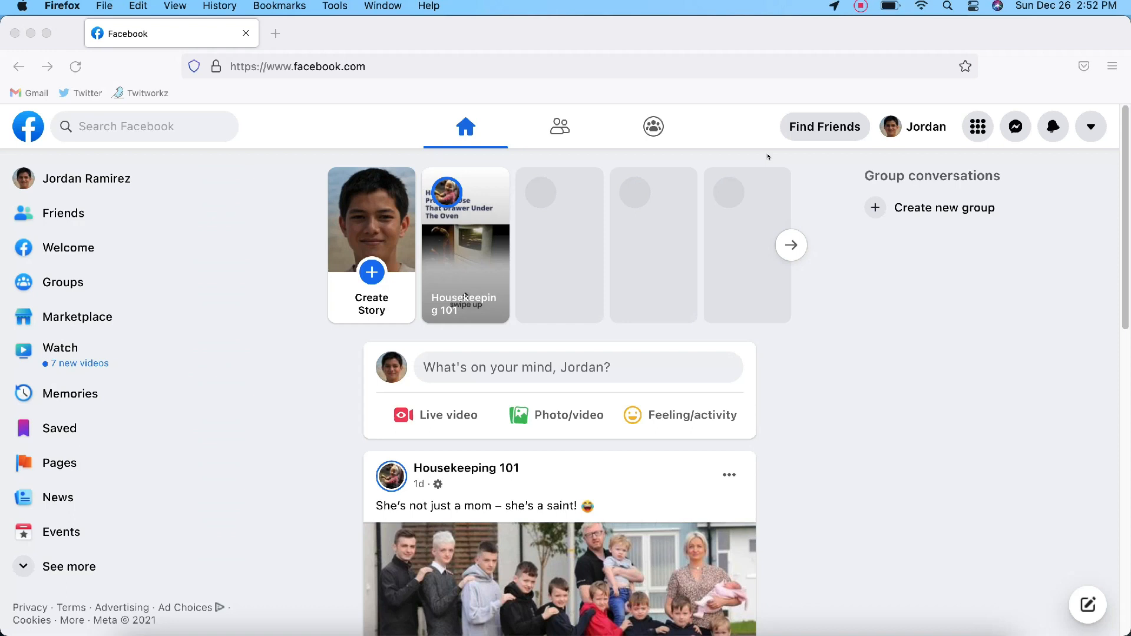
{"action": "mouse_move", "coordinate": [907, 173]}
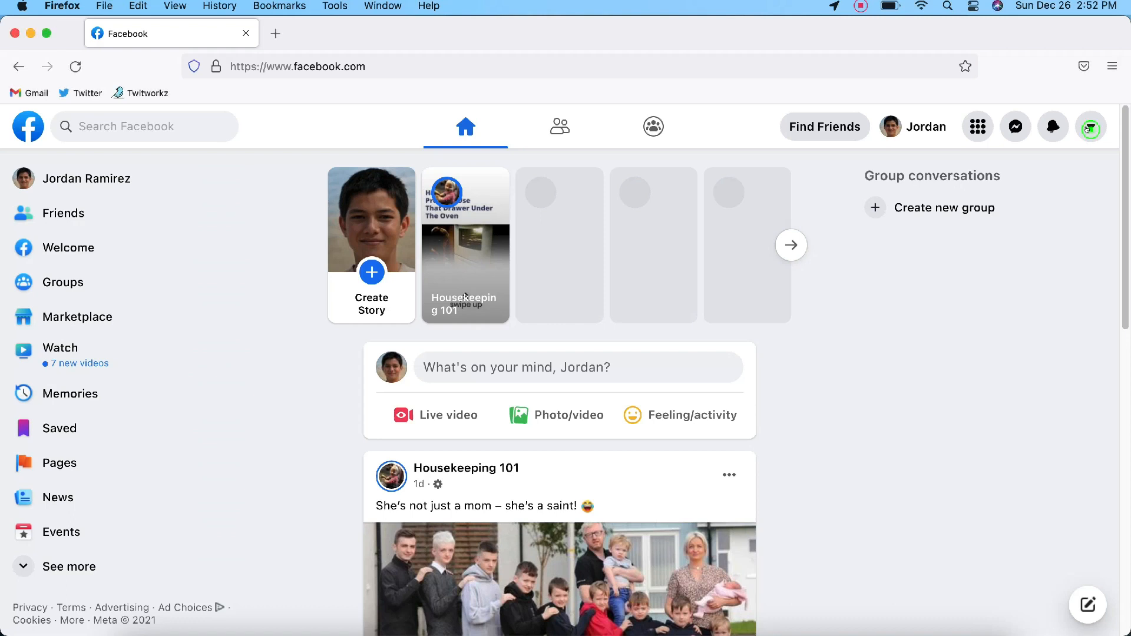
Show the Settings & privacy submenu from the top-right account menu.
{"action": "left_click", "coordinate": [1090, 126]}
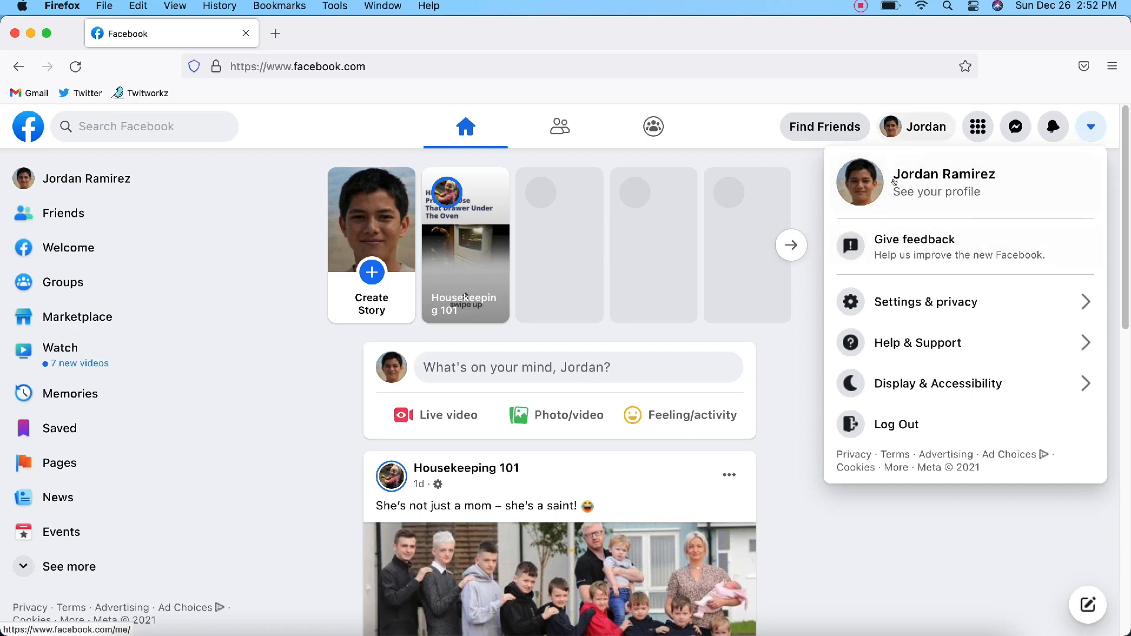
{"action": "mouse_move", "coordinate": [926, 302]}
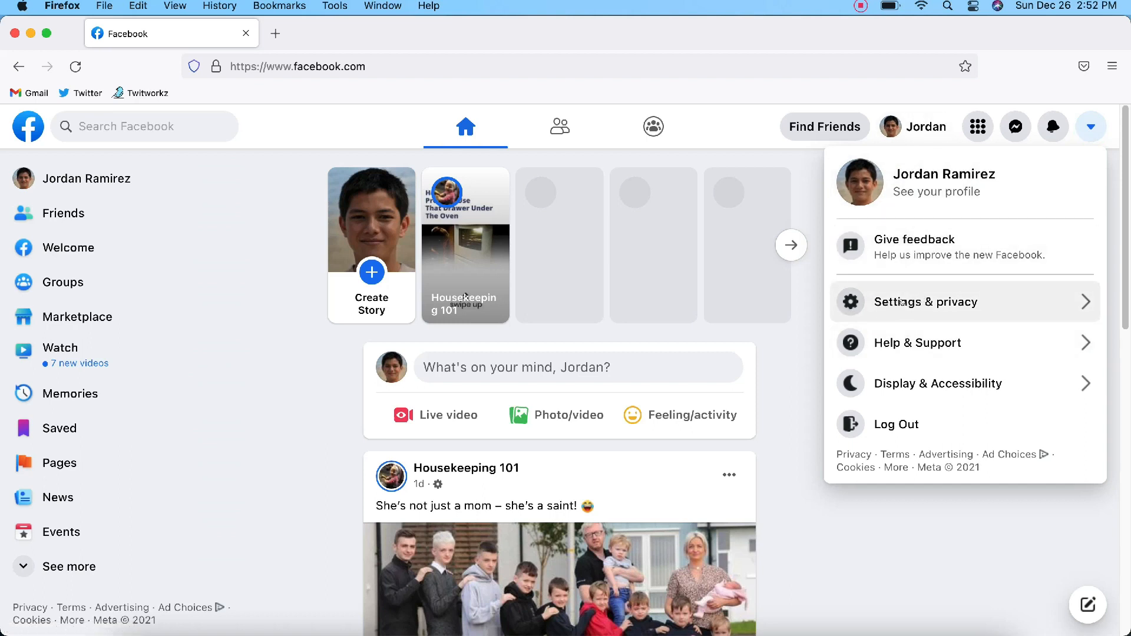
{"action": "left_click", "coordinate": [926, 301]}
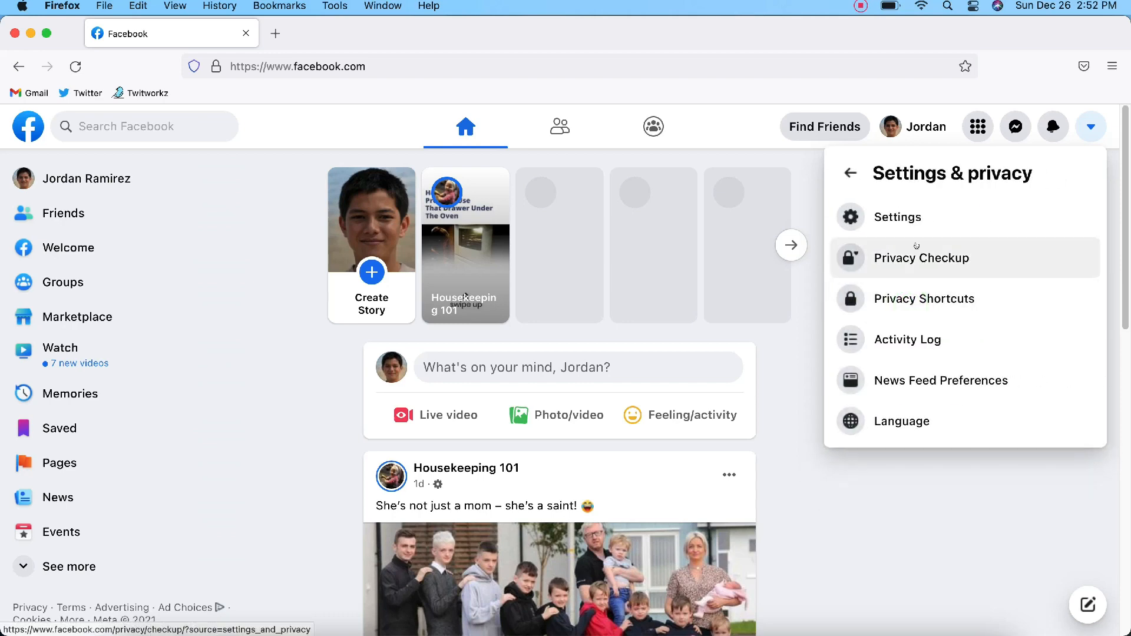
Go to Settings > Your Facebook Information and reveal the Deactivation and deletion entry.
{"action": "left_click", "coordinate": [897, 217]}
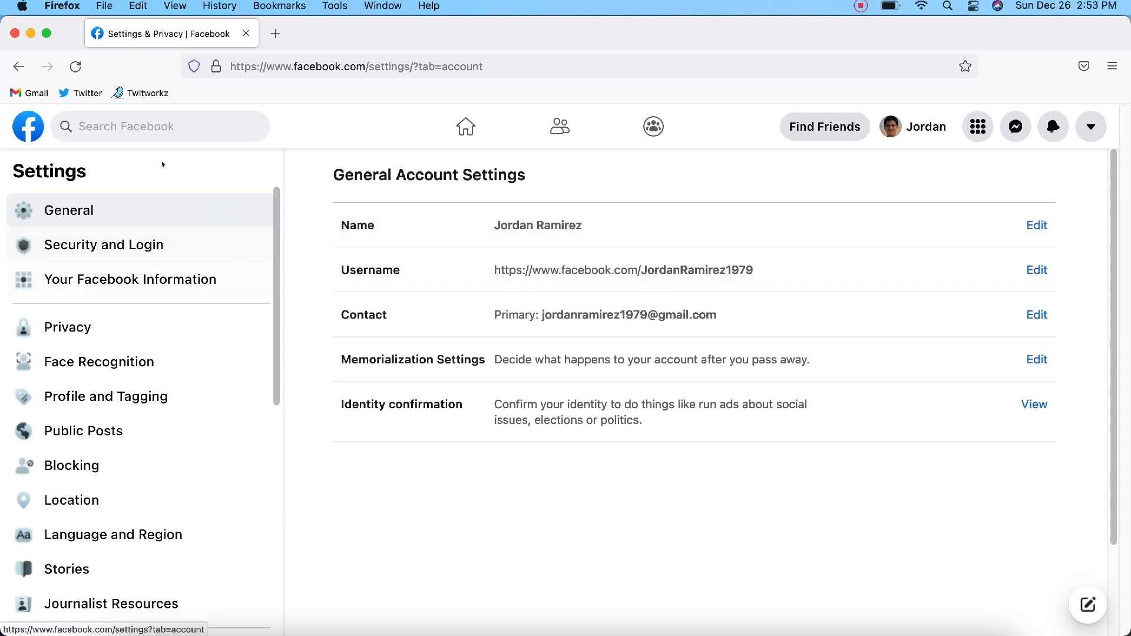
{"action": "mouse_move", "coordinate": [104, 245]}
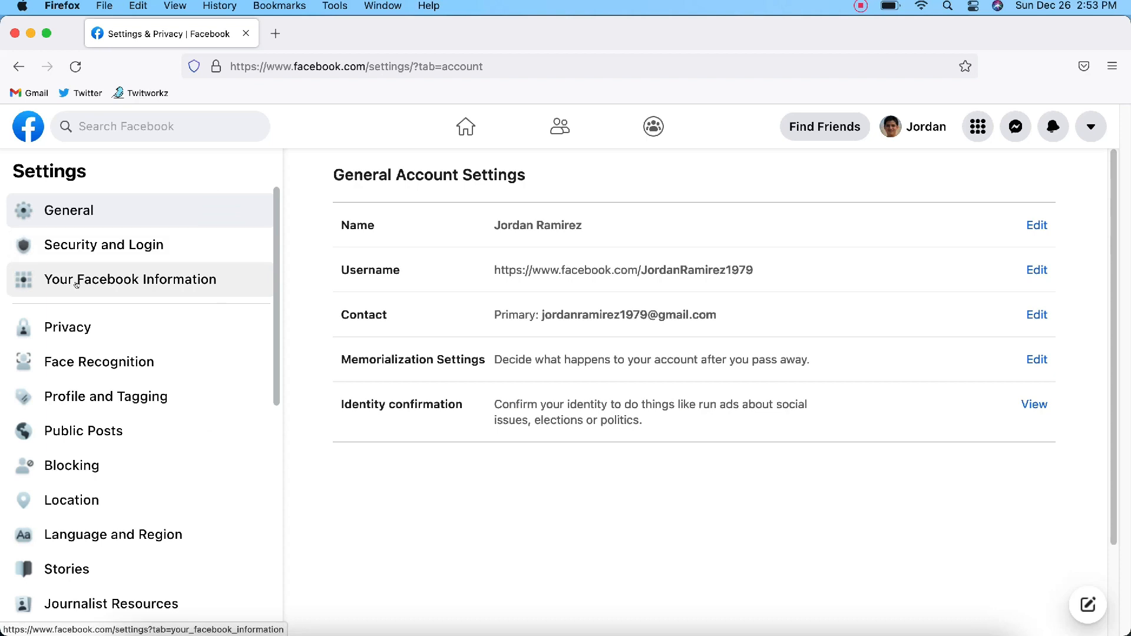
{"action": "mouse_move", "coordinate": [127, 281]}
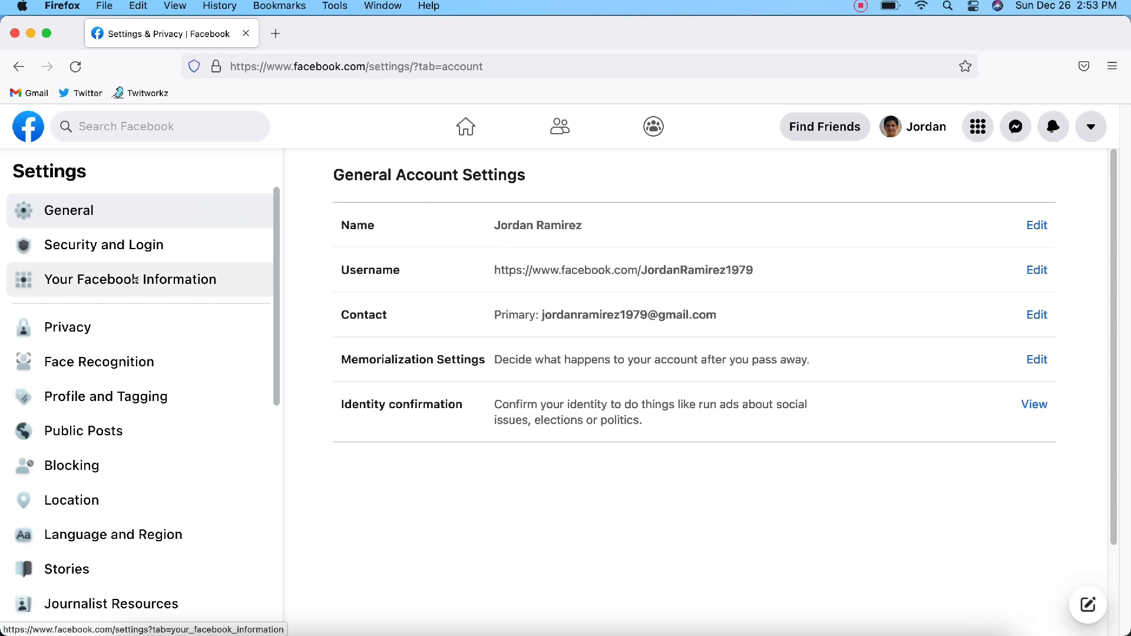
{"action": "left_click", "coordinate": [129, 279]}
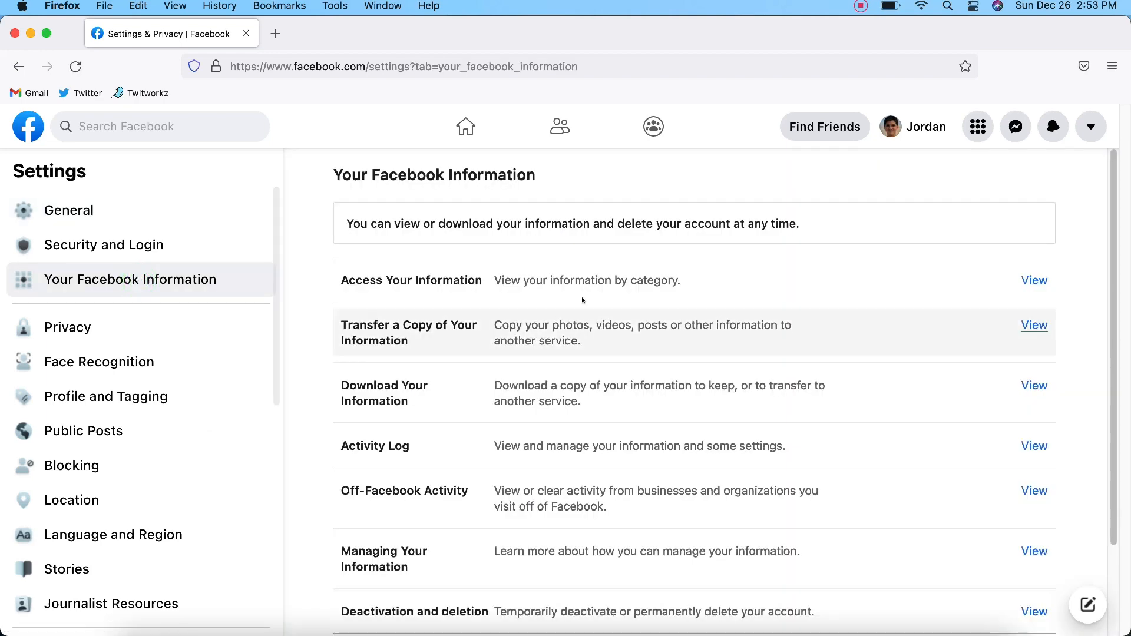
{"action": "scroll", "scroll_direction": "down", "scroll_amount": 3}
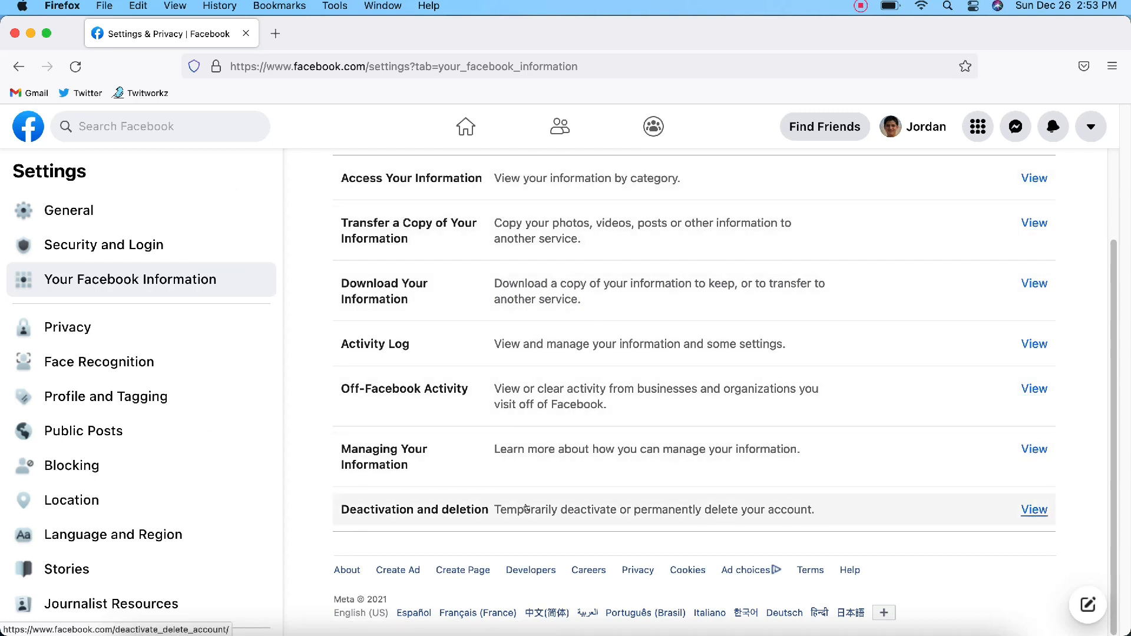
{"action": "mouse_move", "coordinate": [622, 509]}
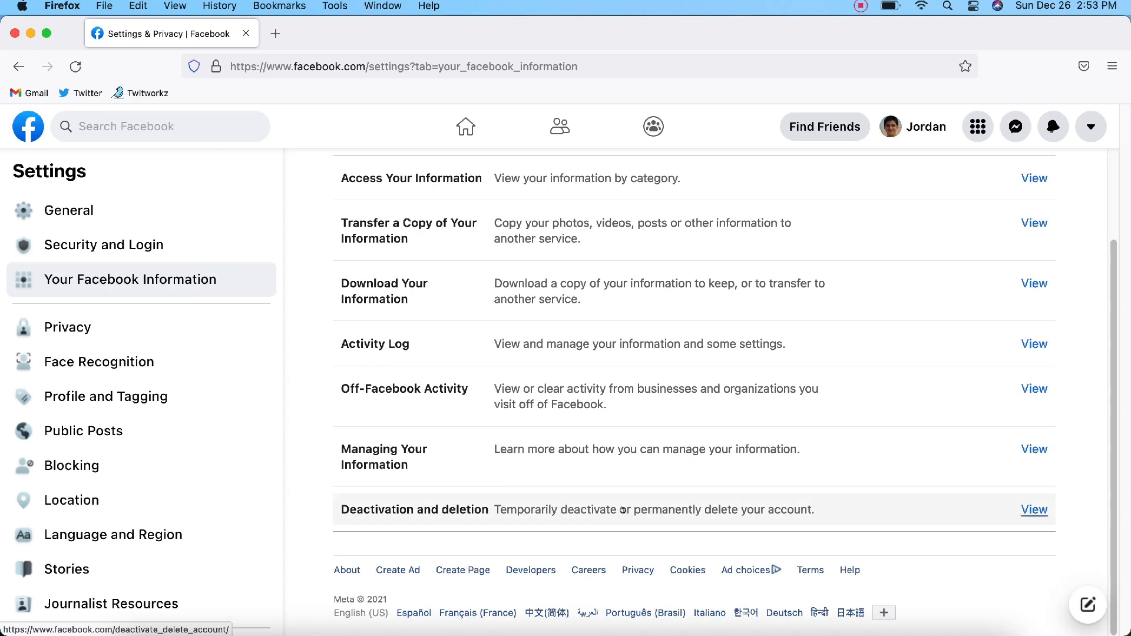
{"action": "mouse_move", "coordinate": [799, 521]}
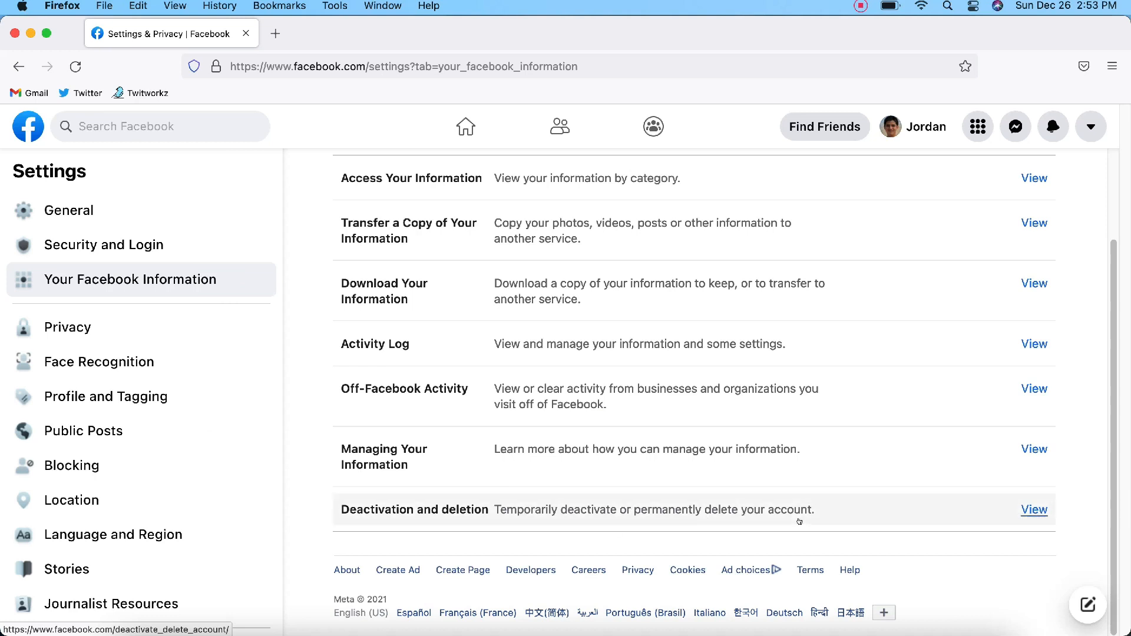
{"action": "mouse_move", "coordinate": [1001, 529]}
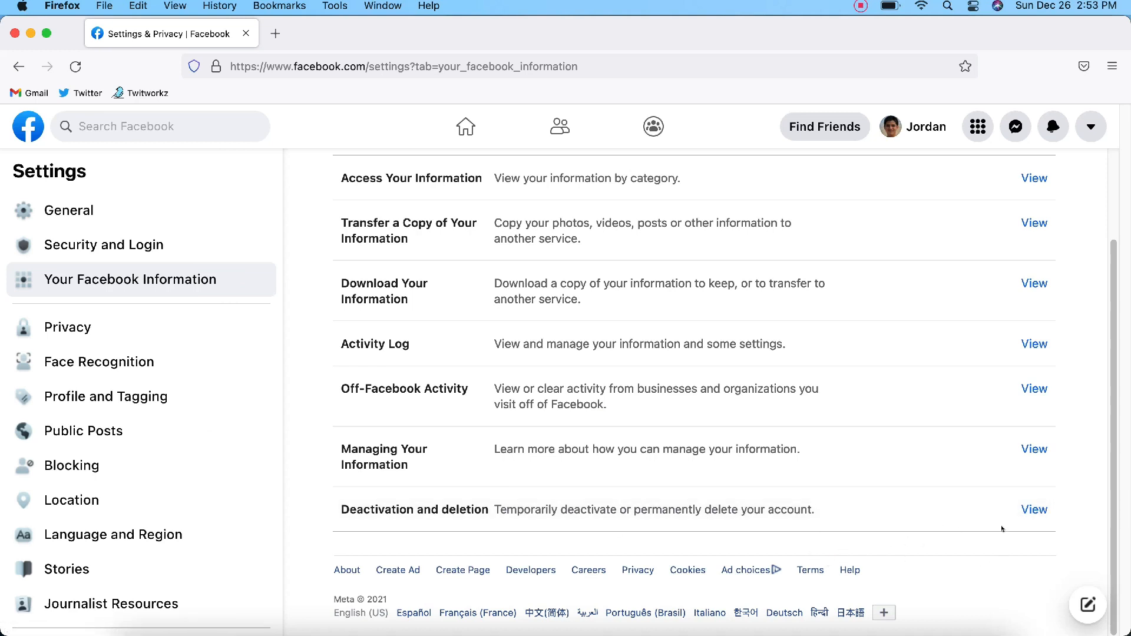
{"action": "mouse_move", "coordinate": [1034, 510]}
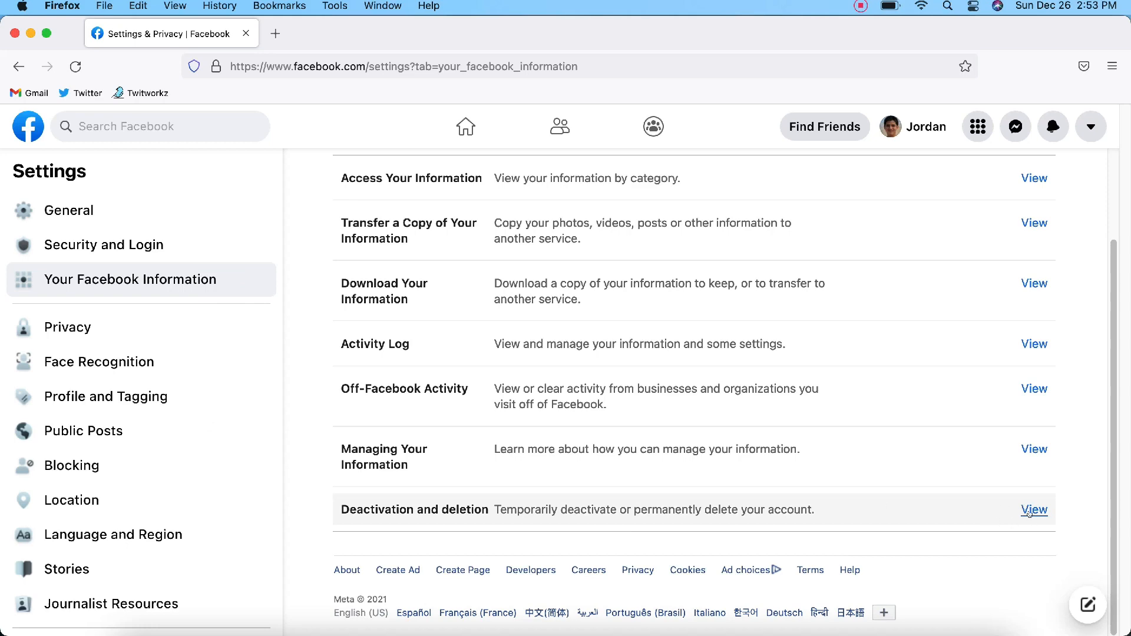
View the Deactivation and deletion choices and select the Delete account option.
{"action": "left_click", "coordinate": [1033, 509]}
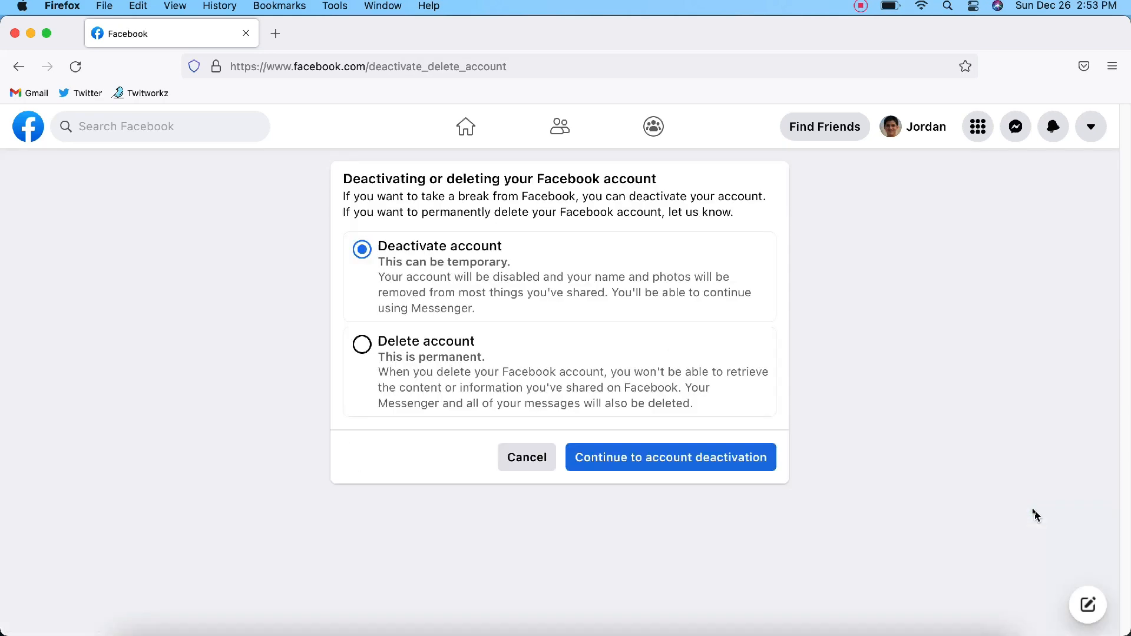
{"action": "mouse_move", "coordinate": [396, 185]}
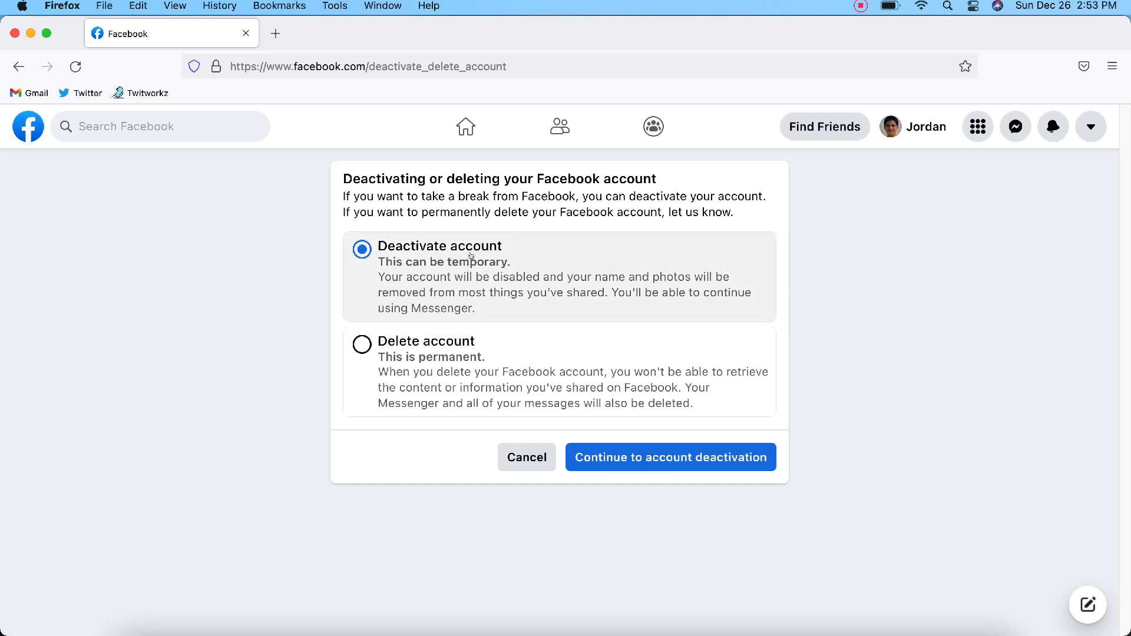
{"action": "mouse_move", "coordinate": [419, 349]}
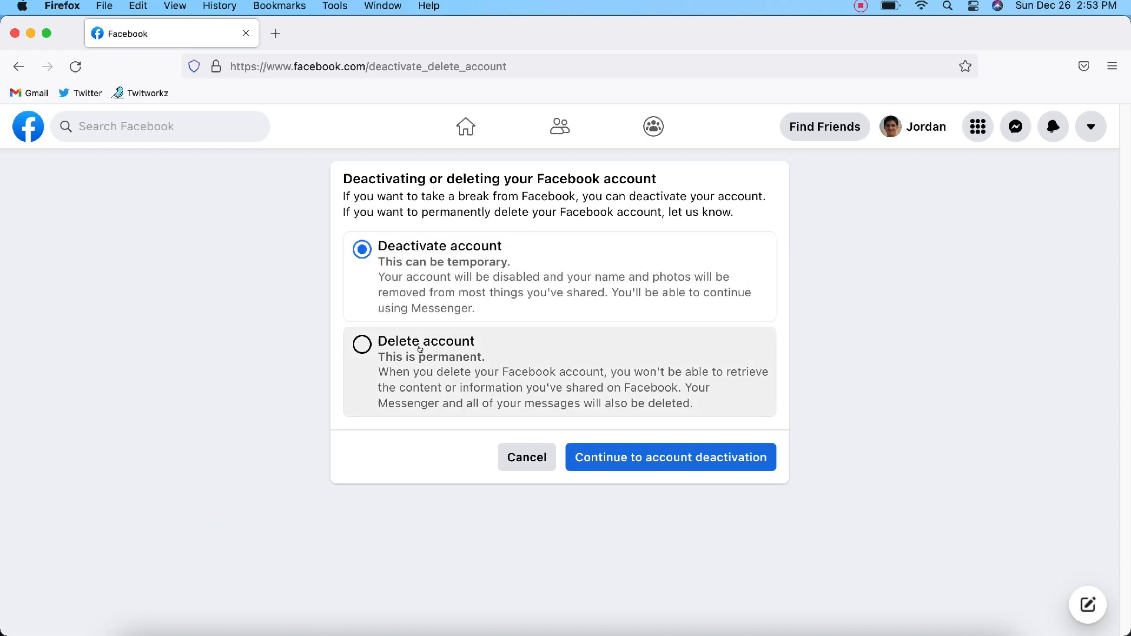
{"action": "mouse_move", "coordinate": [403, 363]}
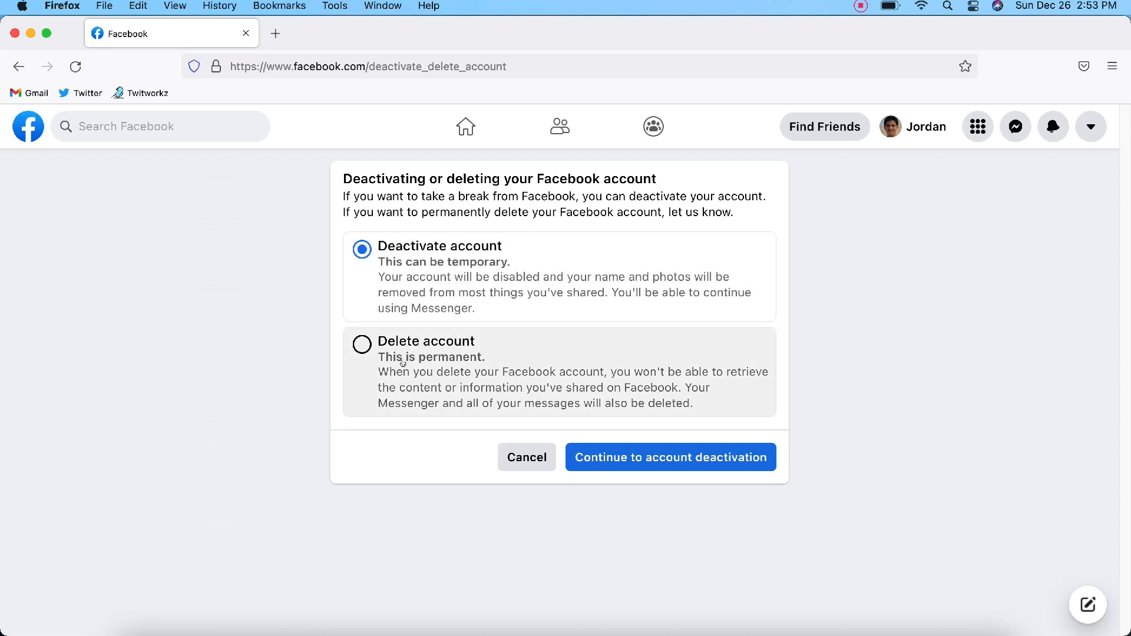
{"action": "mouse_move", "coordinate": [409, 293]}
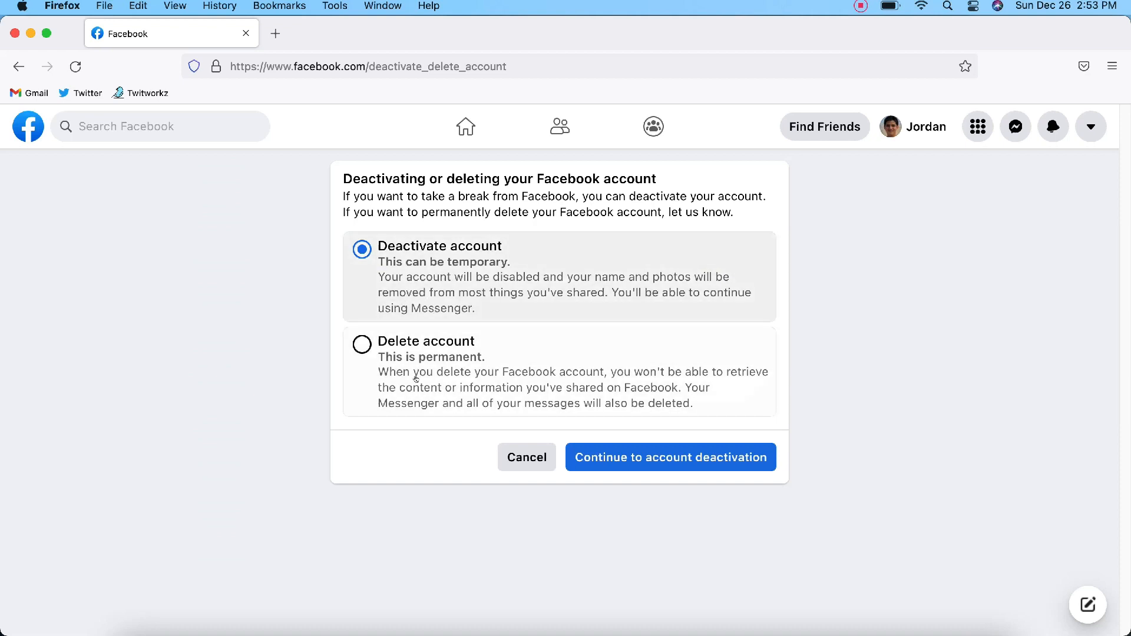
{"action": "mouse_move", "coordinate": [414, 381]}
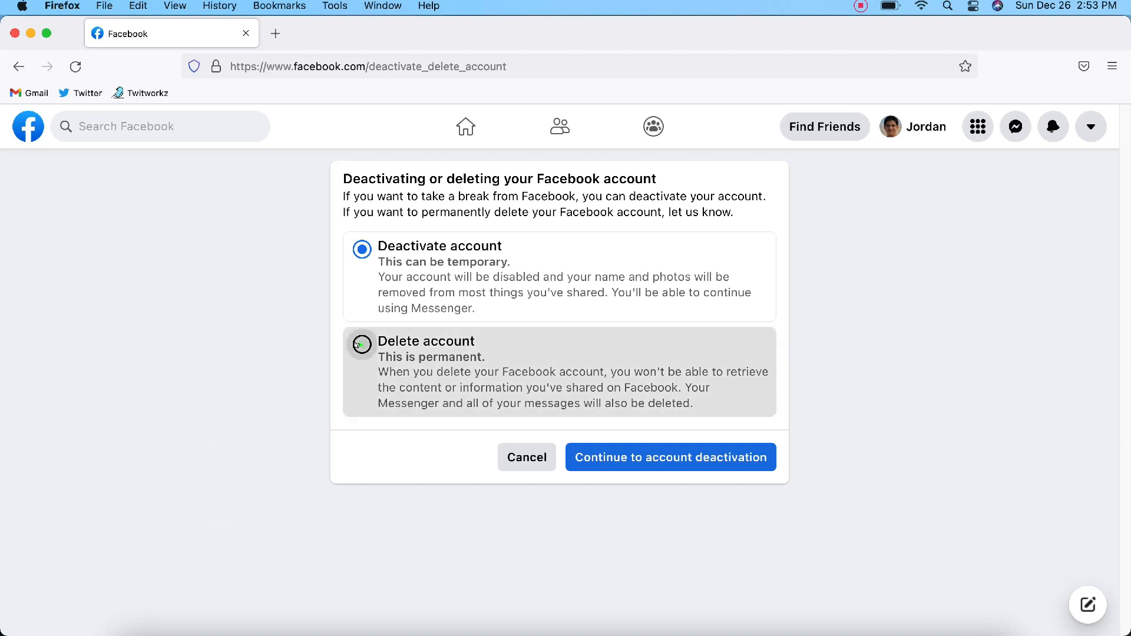
{"action": "left_click", "coordinate": [362, 345]}
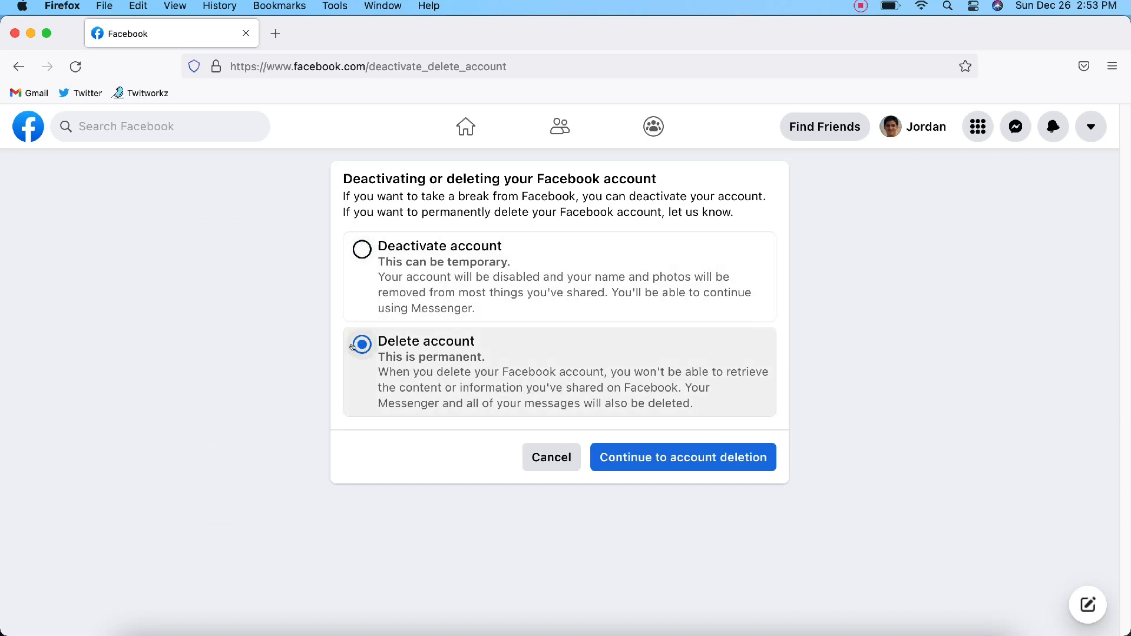
{"action": "mouse_move", "coordinate": [488, 366]}
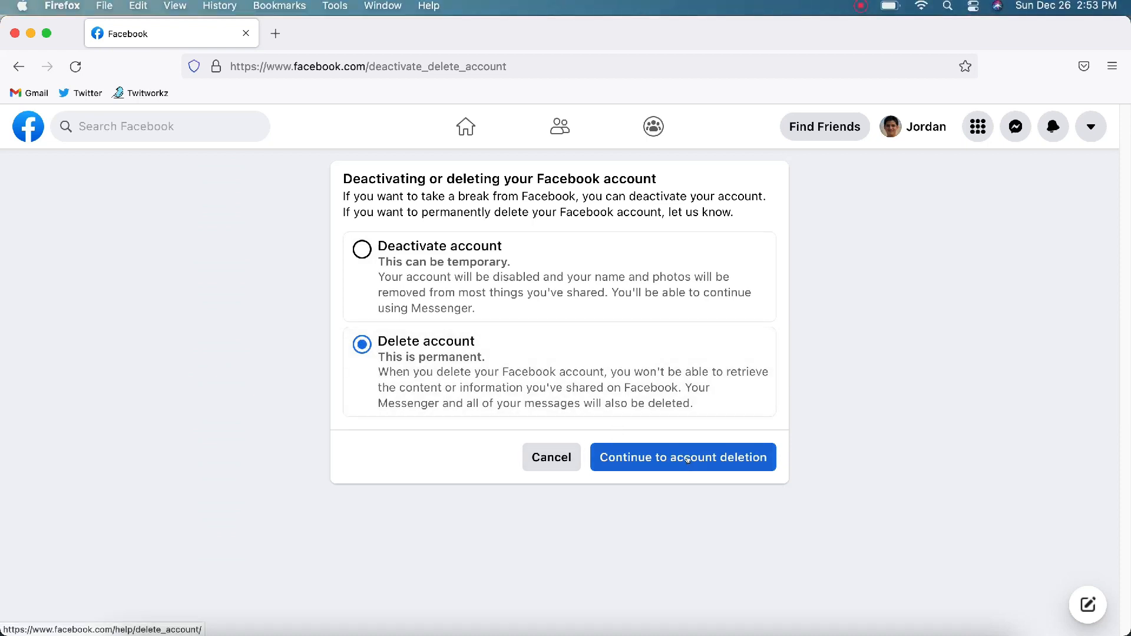
Continue to account deletion, reaching the Permanently delete account page.
{"action": "left_click", "coordinate": [683, 458]}
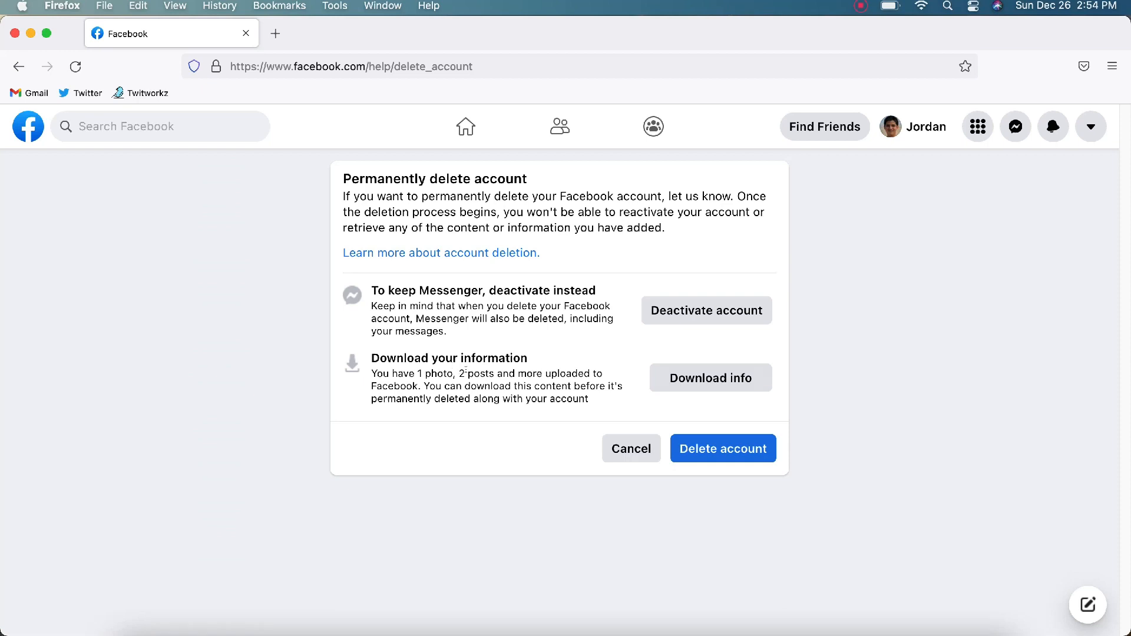
{"action": "mouse_move", "coordinate": [516, 420]}
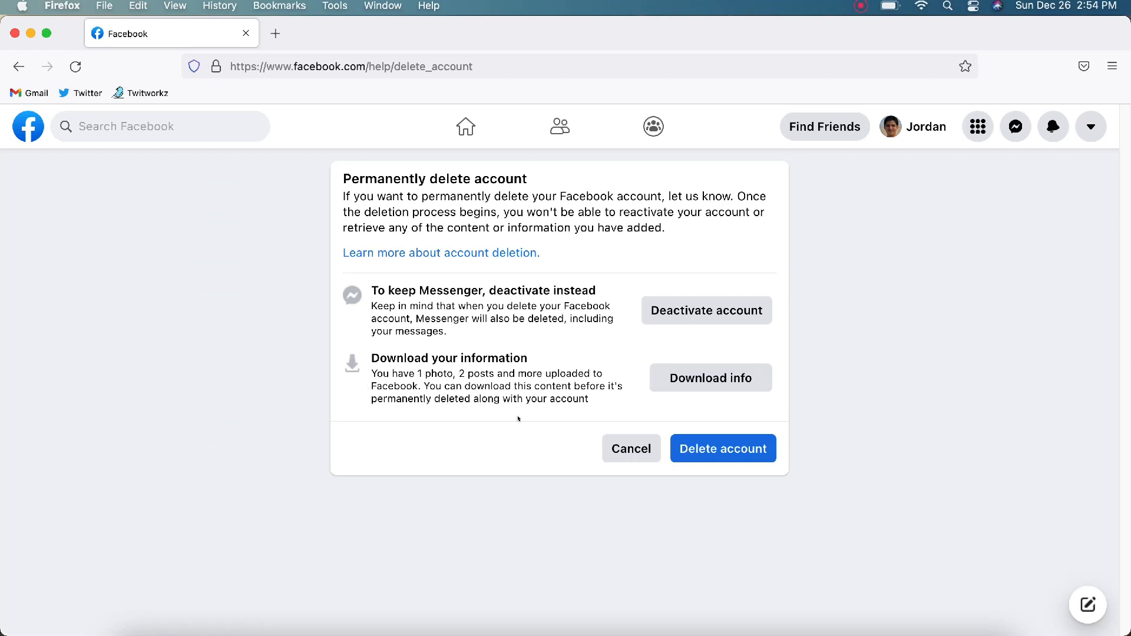
{"action": "mouse_move", "coordinate": [507, 429]}
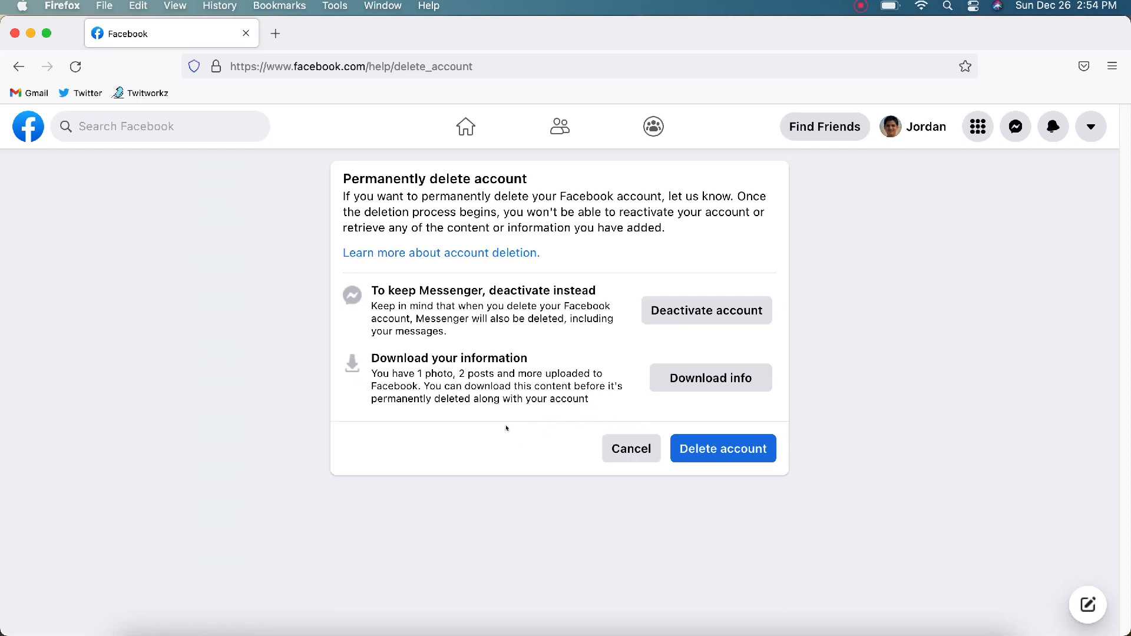
{"action": "mouse_move", "coordinate": [761, 363]}
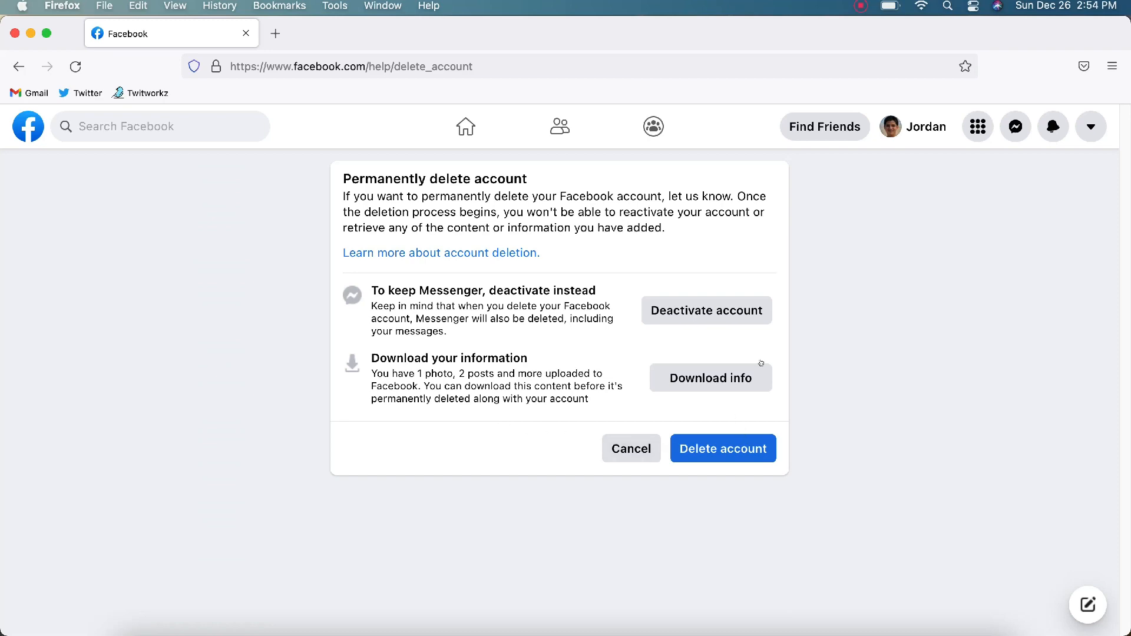
Review the Download Your Information page, then return to Permanently delete account.
{"action": "left_click", "coordinate": [710, 378]}
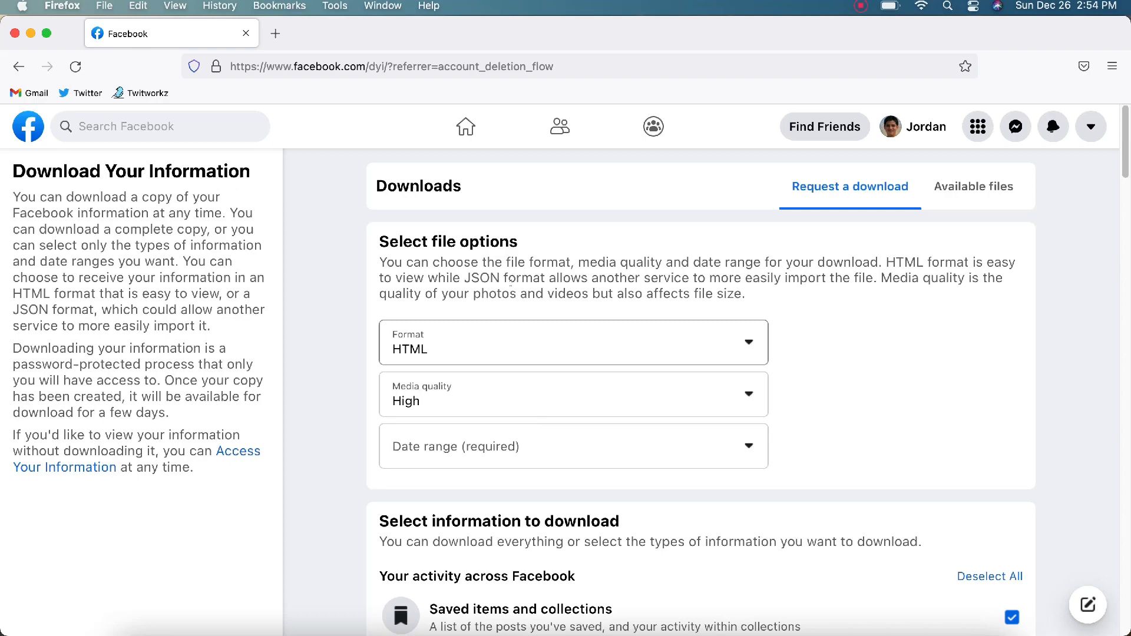
{"action": "scroll", "scroll_direction": "down", "scroll_amount": 3}
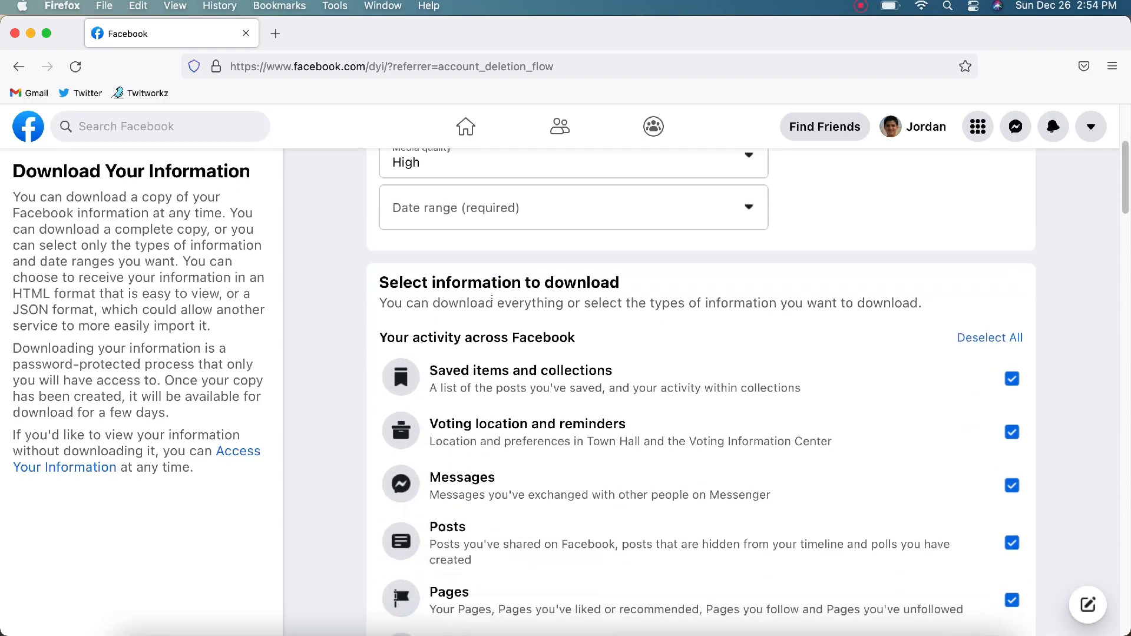
{"action": "scroll", "scroll_direction": "up", "scroll_amount": 3}
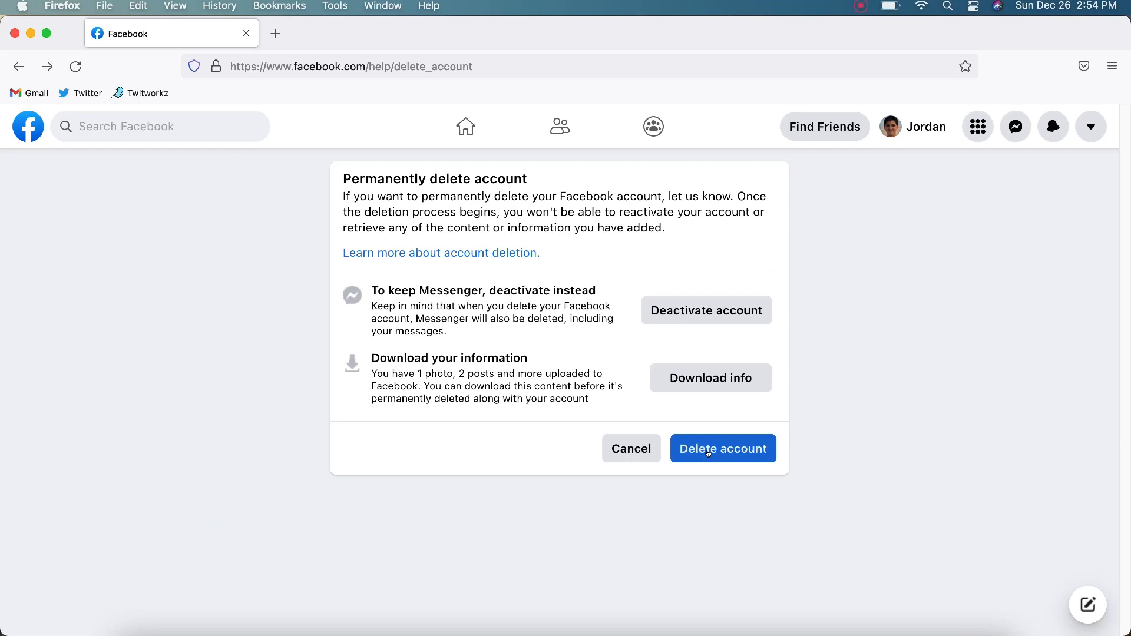
Start Delete account and fill in the password in the account confirmation dialog.
{"action": "left_click", "coordinate": [722, 448]}
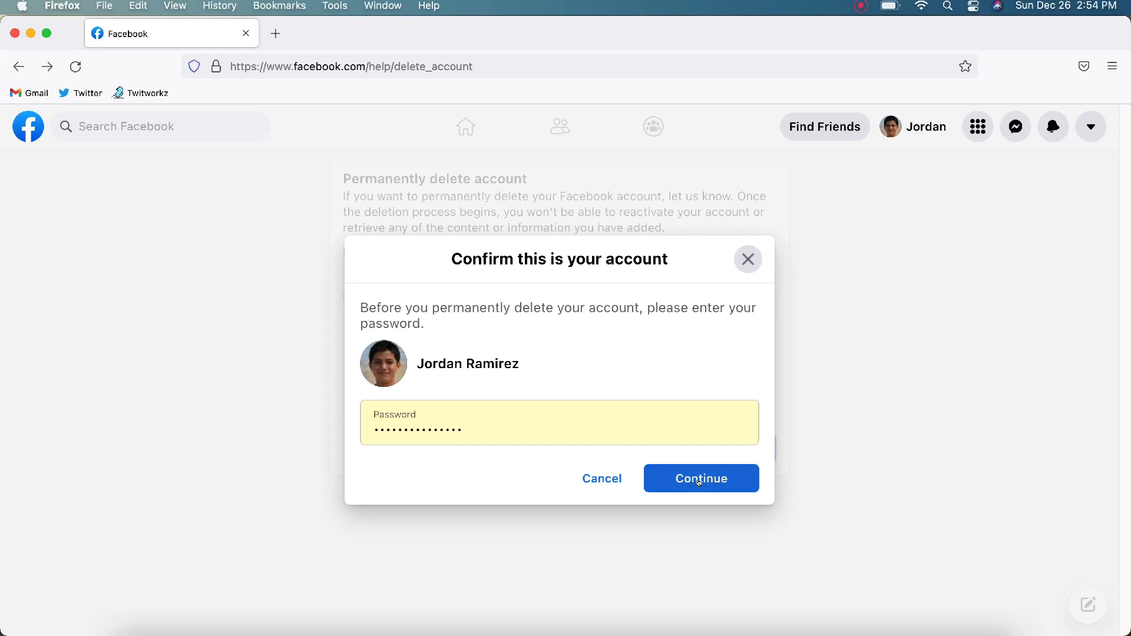
Submit the password, then confirm Delete account in the permanent deletion dialog.
{"action": "left_click", "coordinate": [700, 478]}
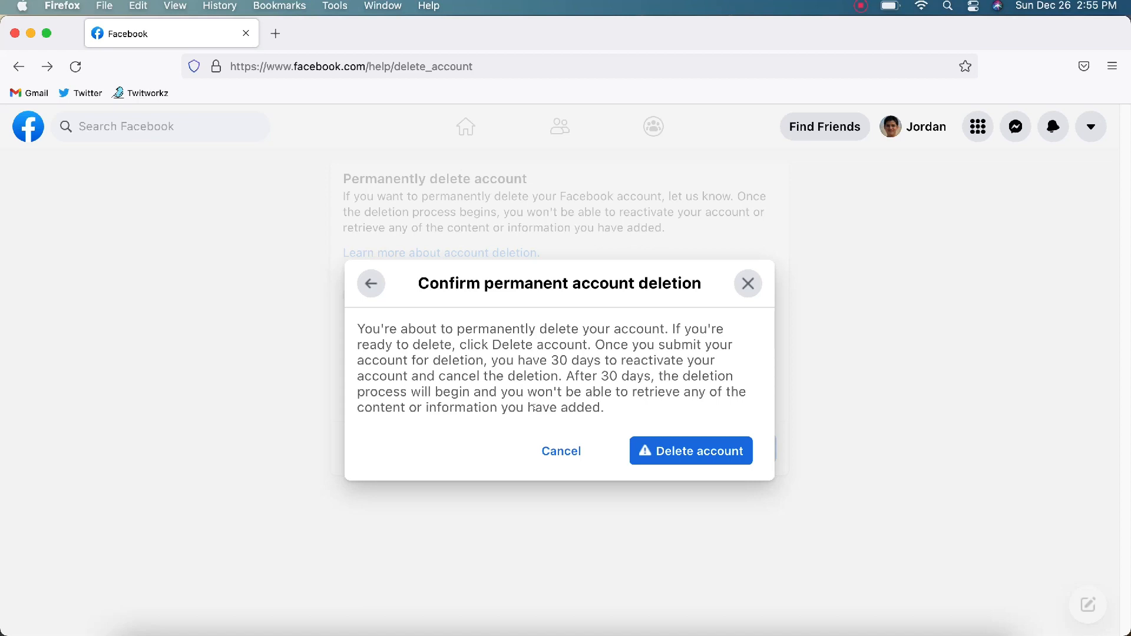
{"action": "mouse_move", "coordinate": [533, 418]}
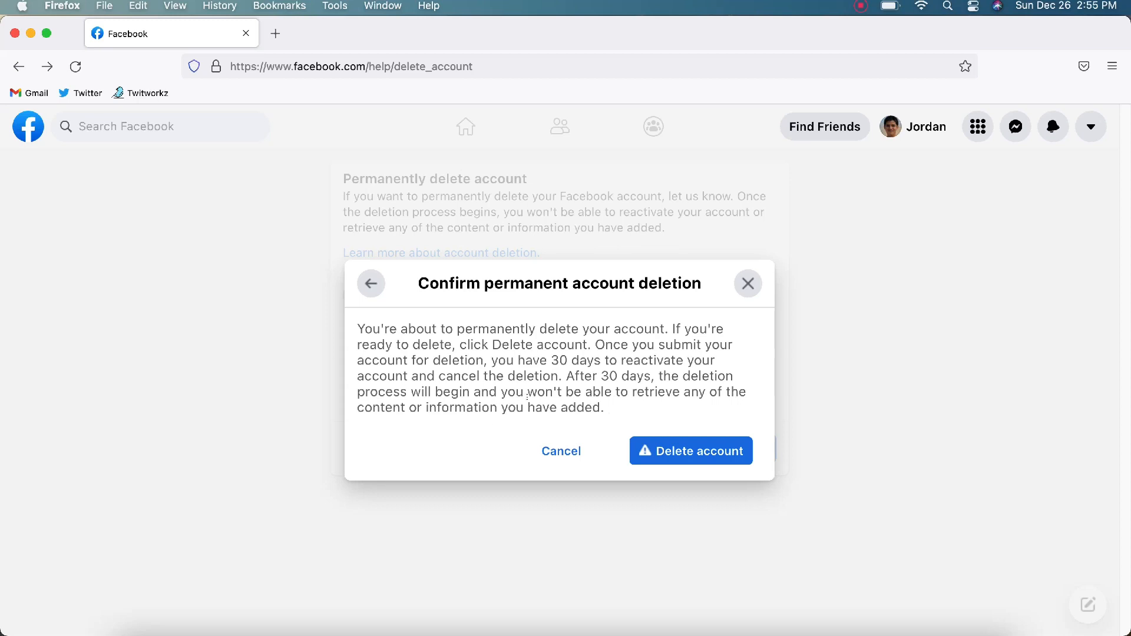
{"action": "mouse_move", "coordinate": [689, 416]}
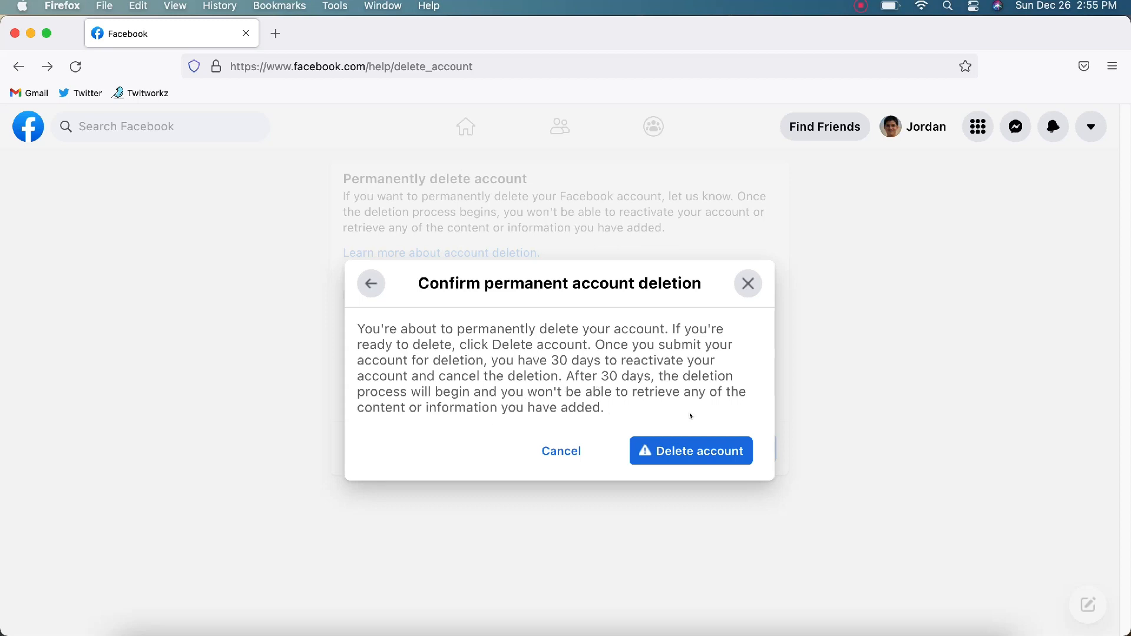
{"action": "mouse_move", "coordinate": [564, 429]}
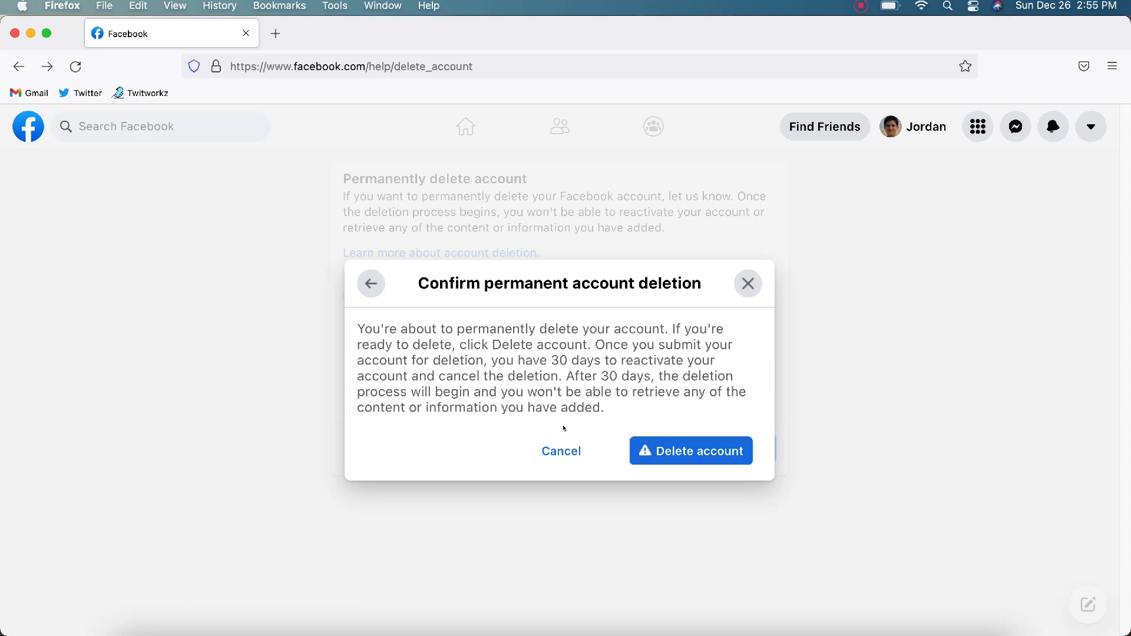
{"action": "mouse_move", "coordinate": [563, 388]}
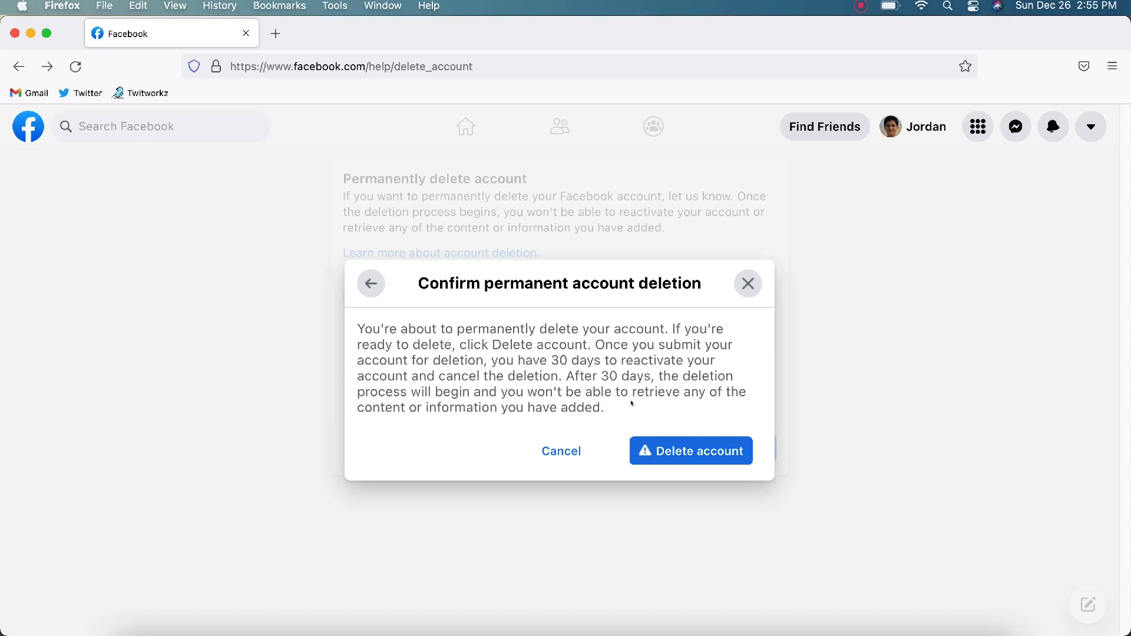
{"action": "mouse_move", "coordinate": [653, 415]}
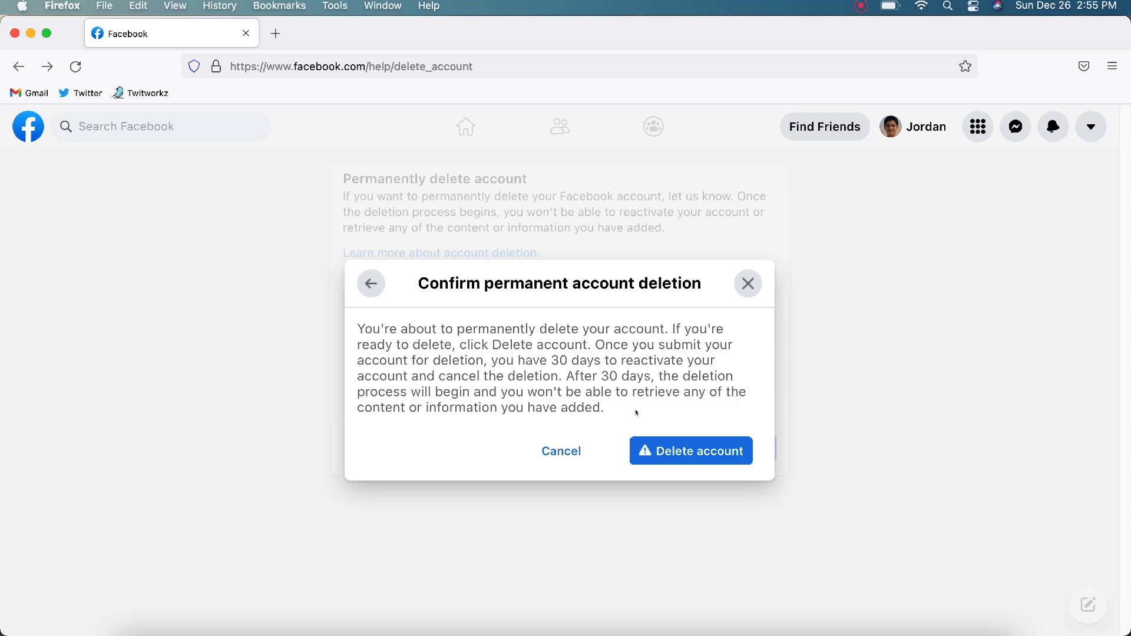
{"action": "mouse_move", "coordinate": [558, 416]}
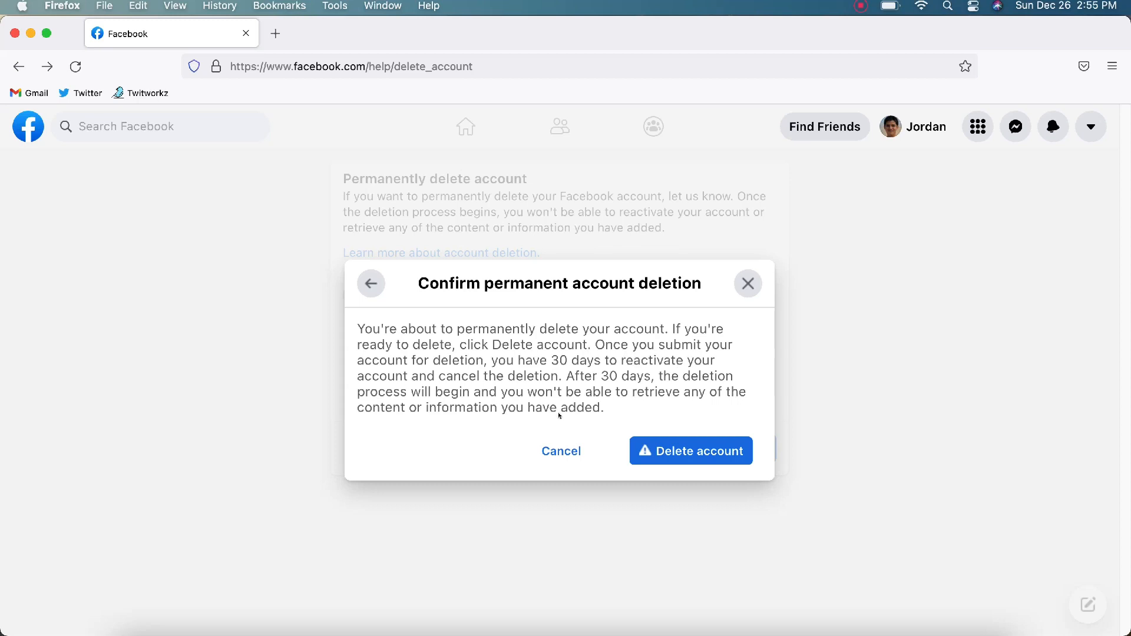
{"action": "mouse_move", "coordinate": [706, 426]}
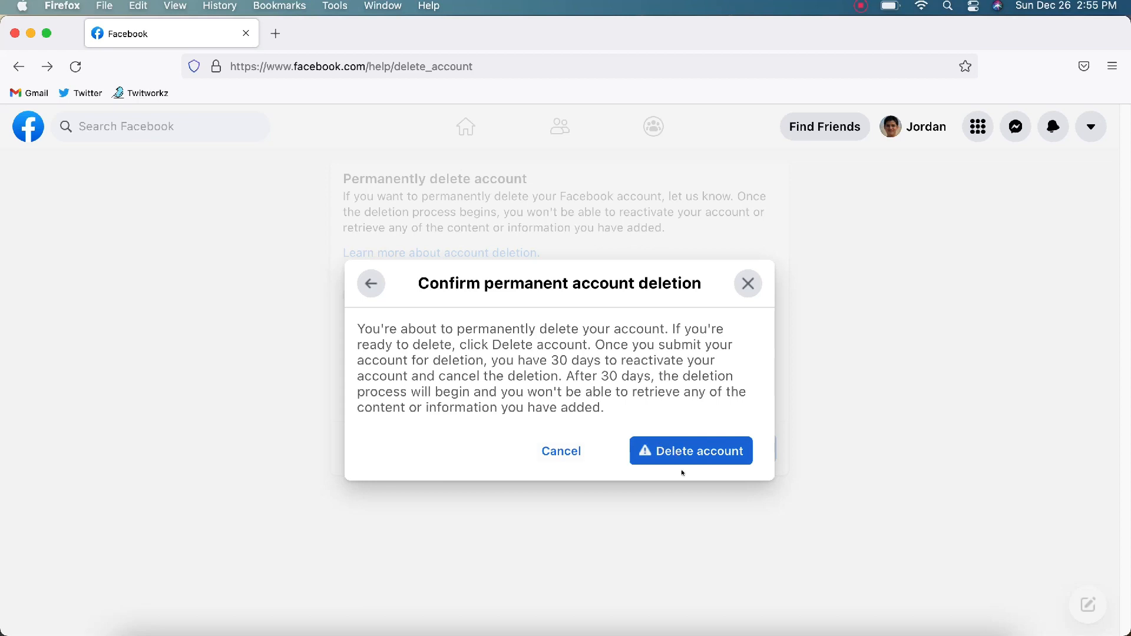
{"action": "left_click", "coordinate": [691, 451]}
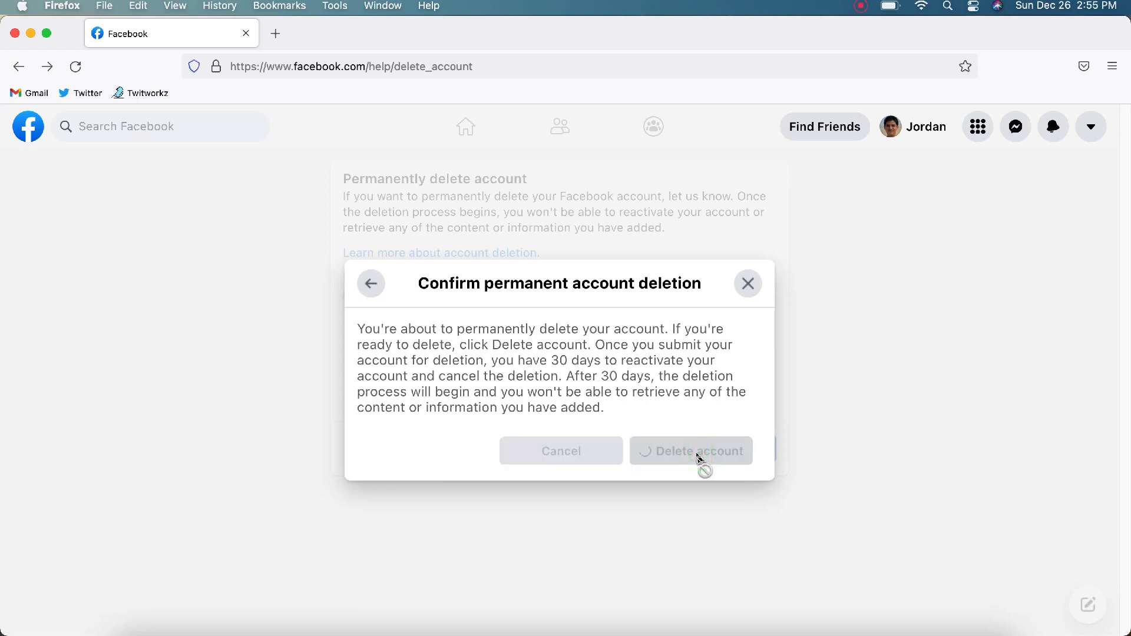
Enter credentials on the deletion-notice login page and log back into the account.
{"action": "left_click", "coordinate": [691, 451]}
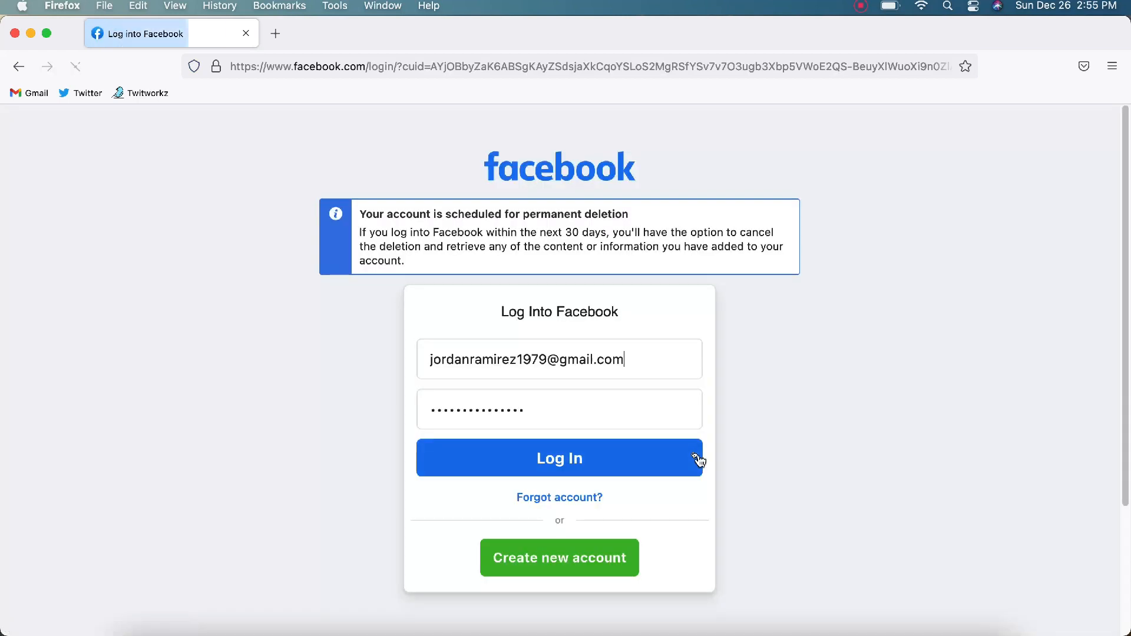
{"action": "left_click", "coordinate": [558, 457]}
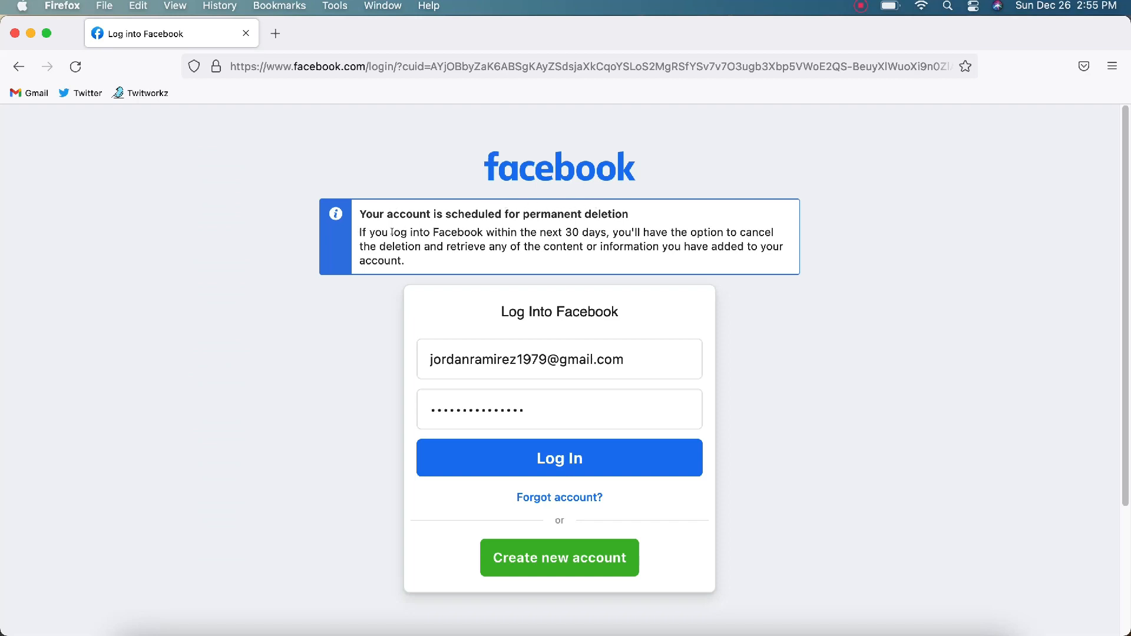
{"action": "left_click", "coordinate": [558, 358]}
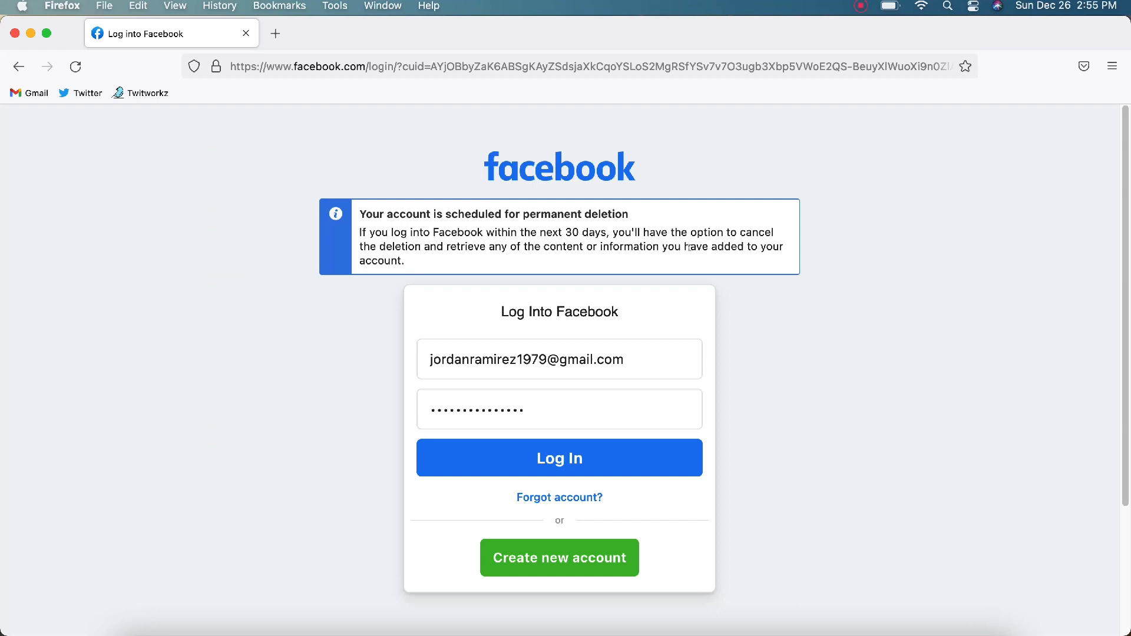
{"action": "left_click", "coordinate": [559, 358]}
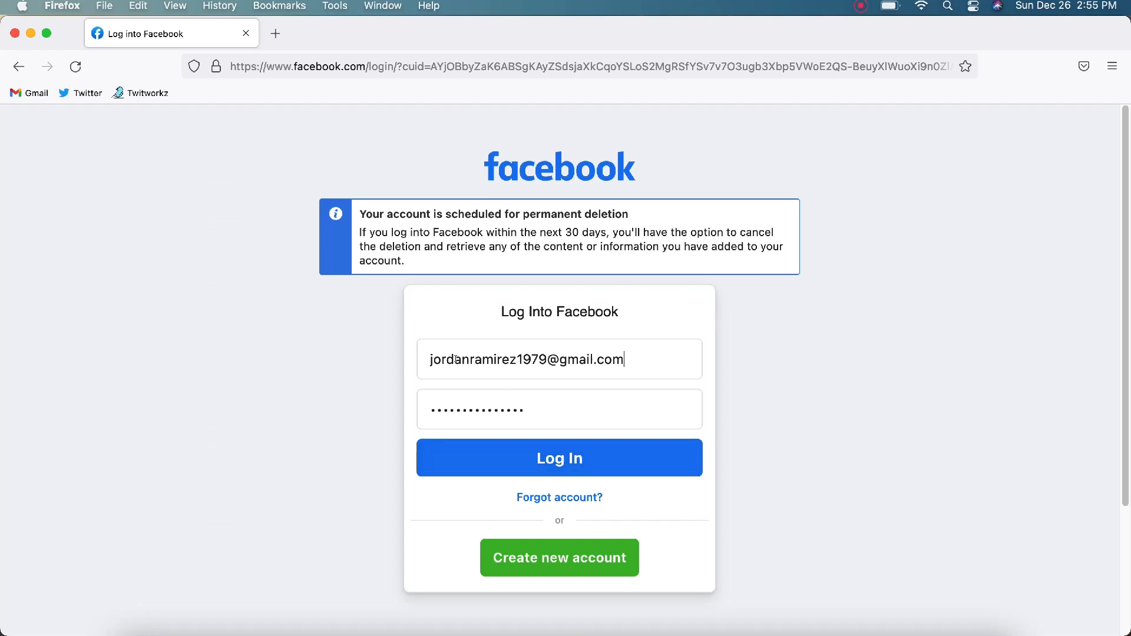
{"action": "left_click", "coordinate": [559, 458]}
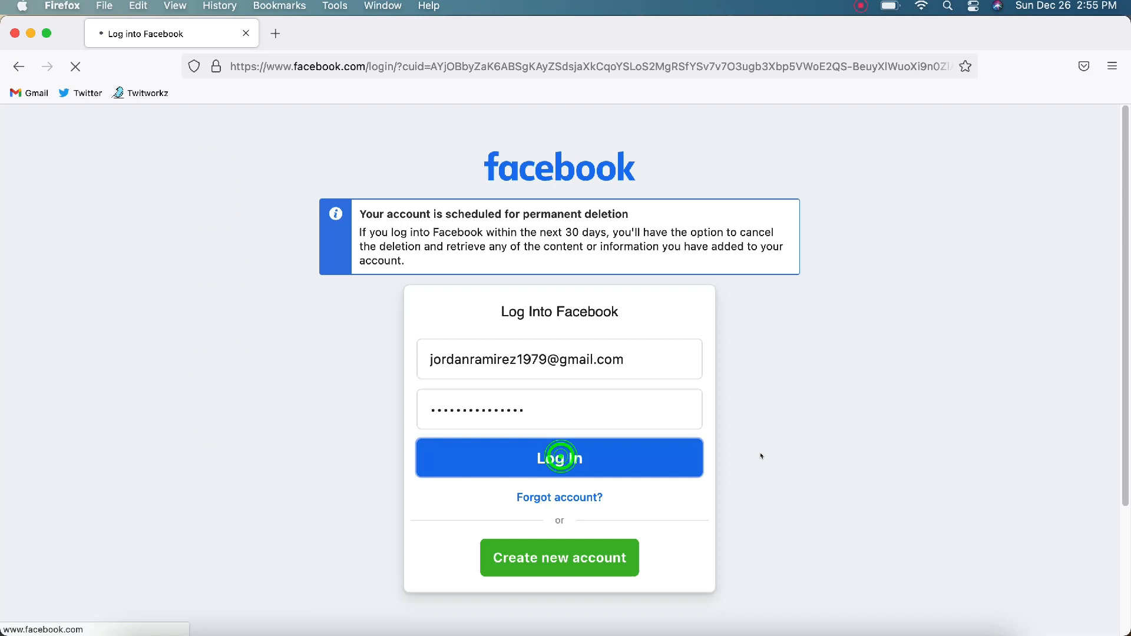
{"action": "left_click", "coordinate": [558, 457]}
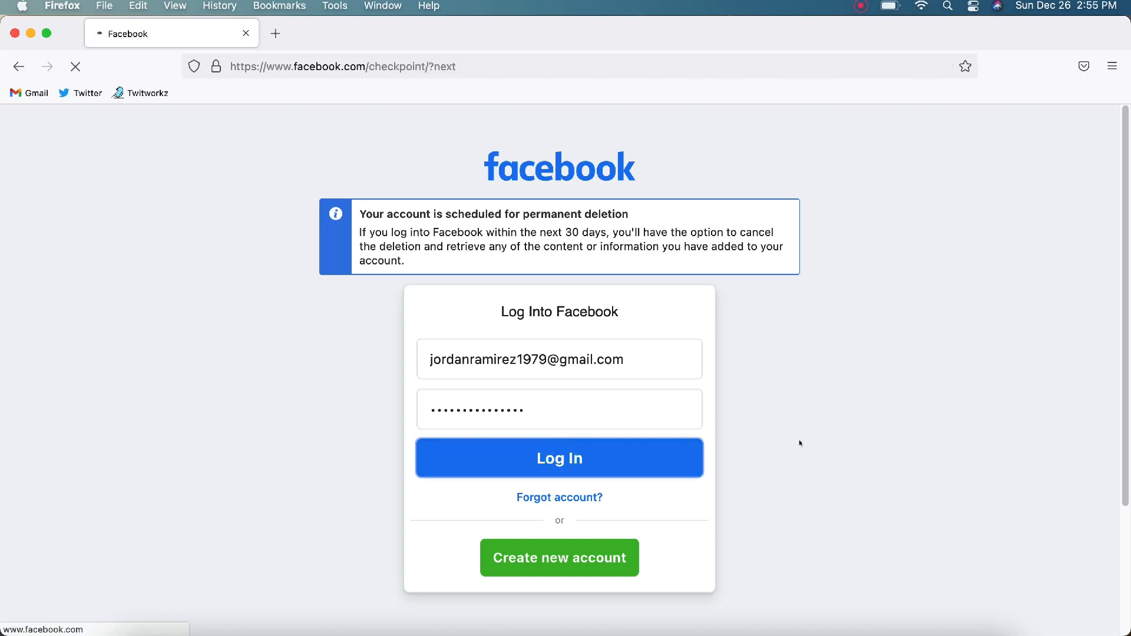
Land on the scheduled-for-deletion notice and highlight the date Jan 25, 2022.
{"action": "left_click", "coordinate": [559, 457]}
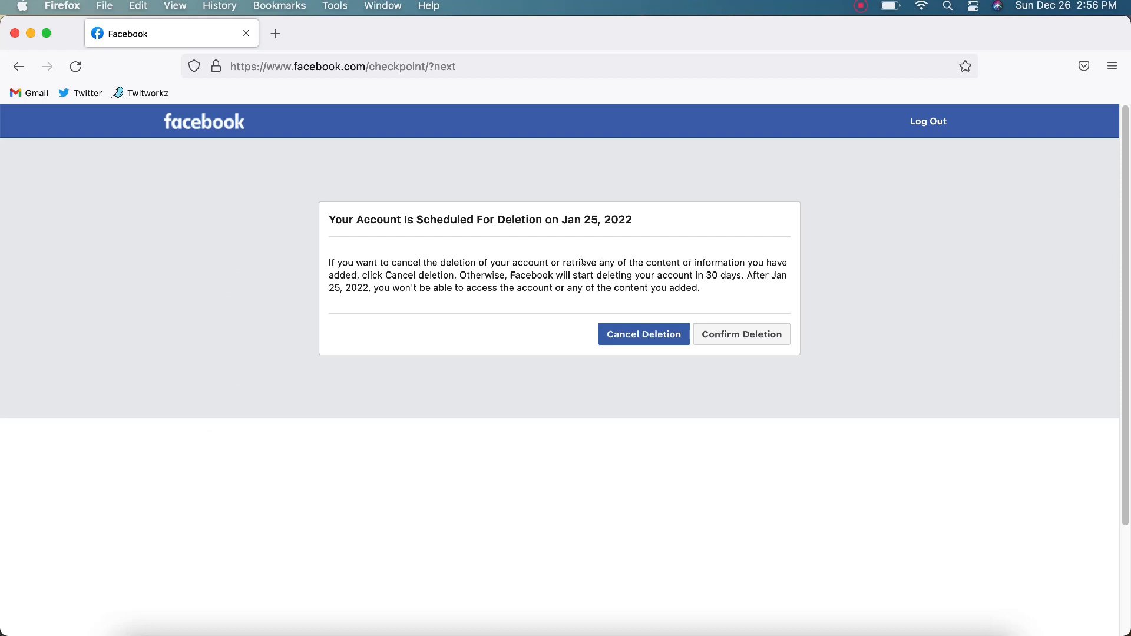
{"action": "mouse_move", "coordinate": [675, 272]}
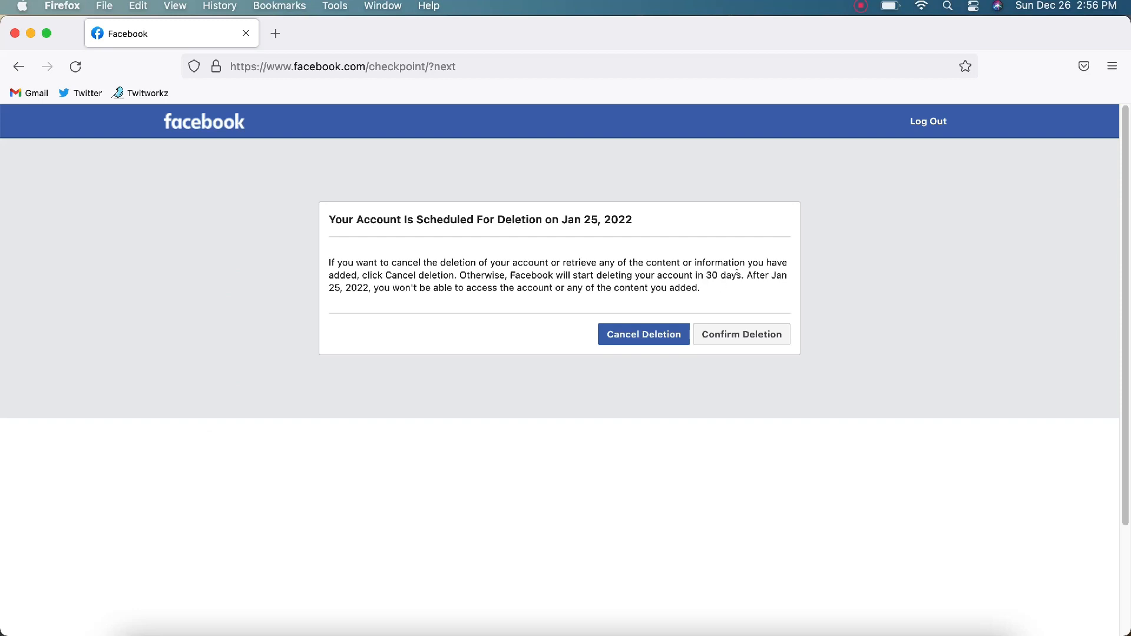
{"action": "mouse_move", "coordinate": [386, 303]}
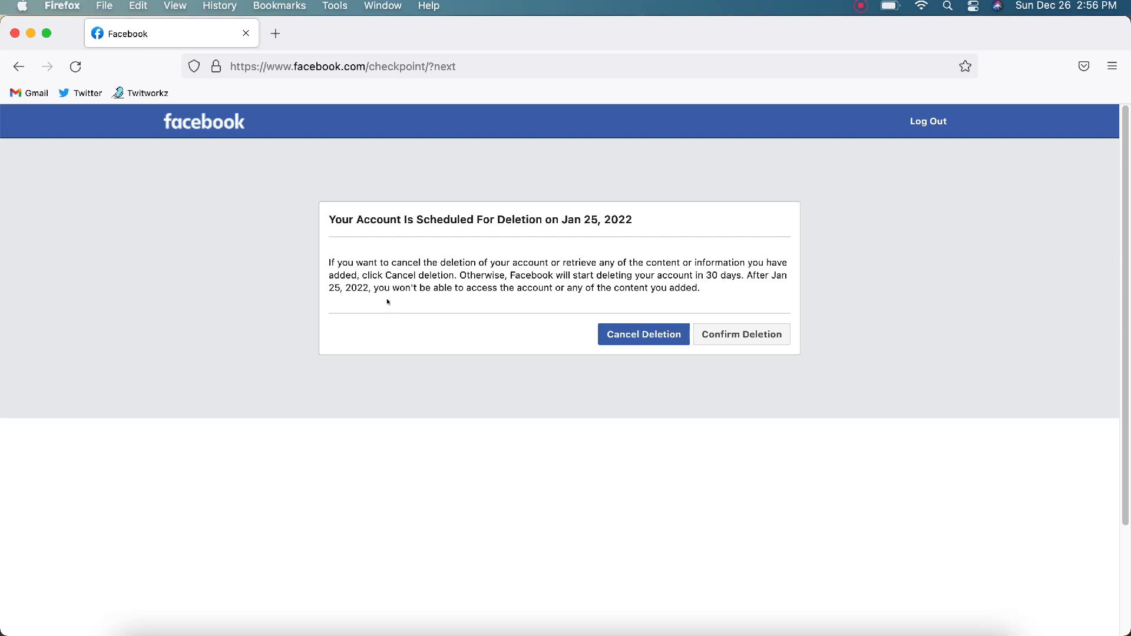
{"action": "mouse_move", "coordinate": [412, 355]}
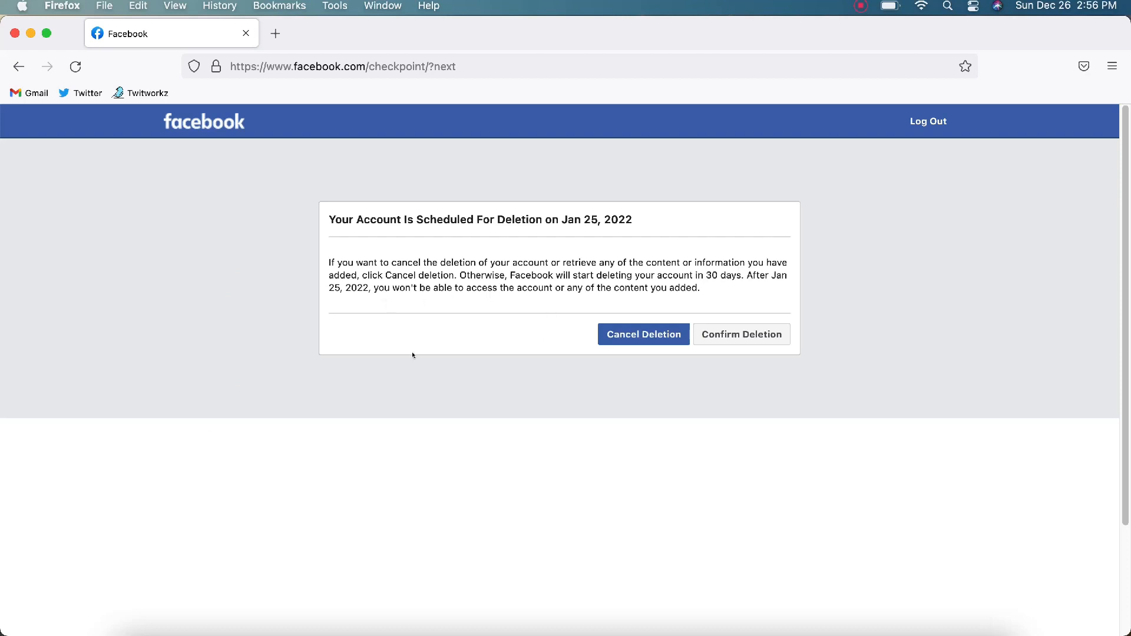
{"action": "mouse_move", "coordinate": [618, 276]}
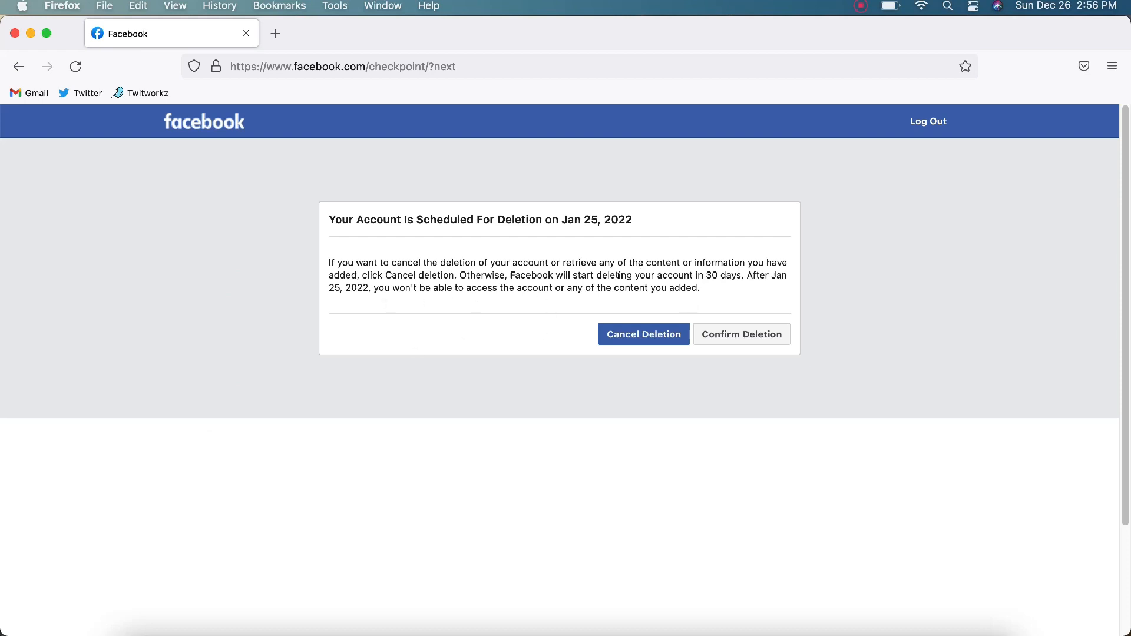
{"action": "mouse_move", "coordinate": [582, 229]}
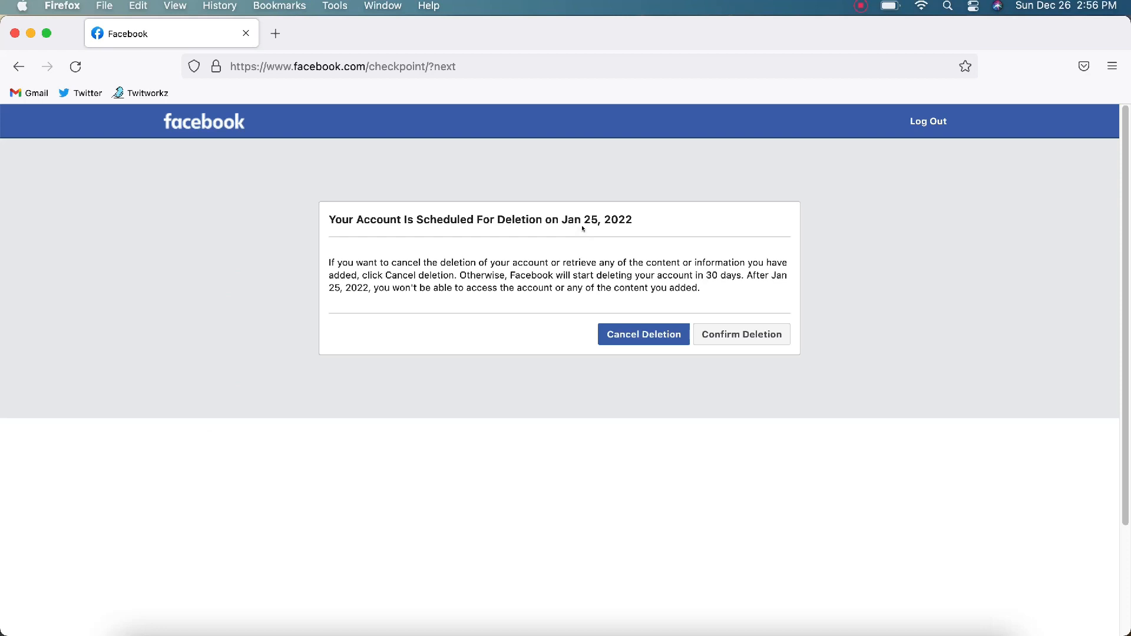
{"action": "mouse_move", "coordinate": [605, 234]}
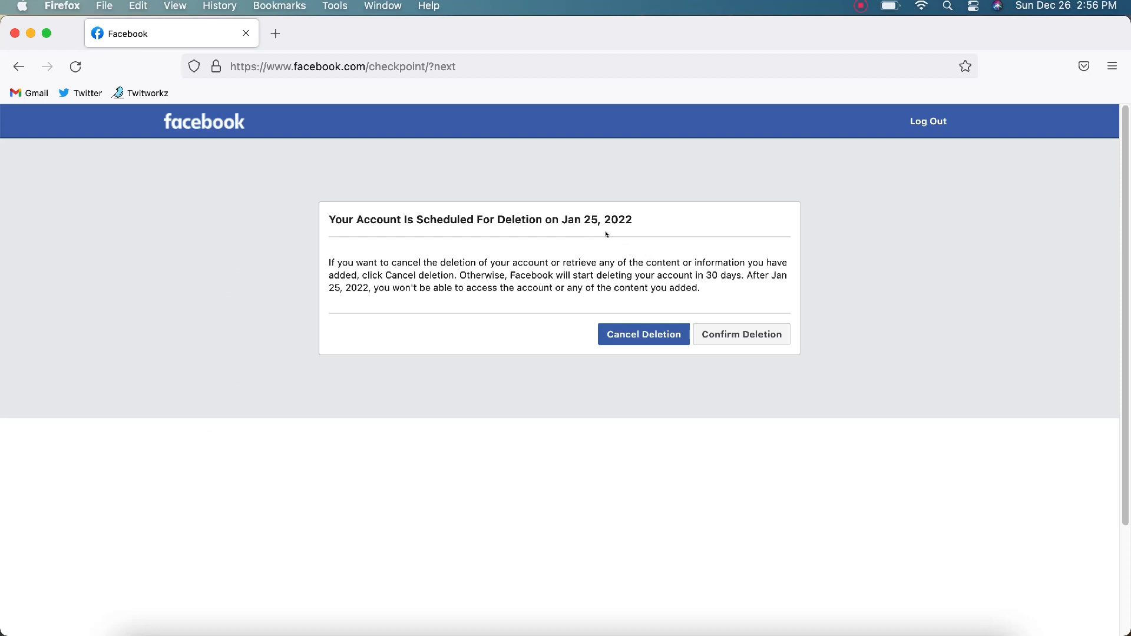
{"action": "double_click", "coordinate": [595, 220]}
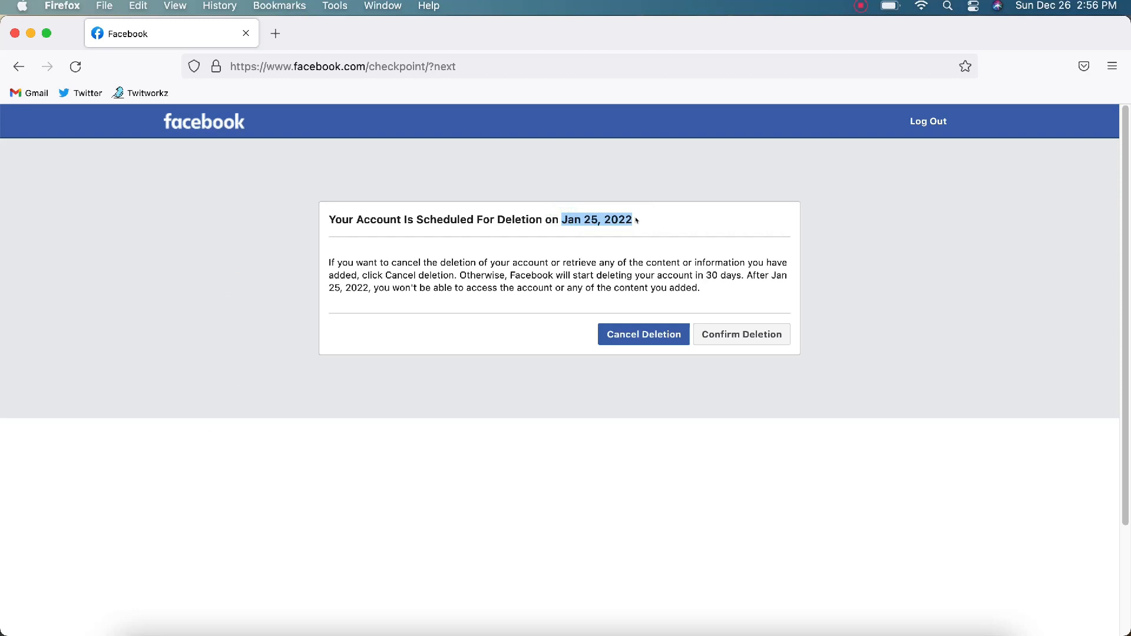